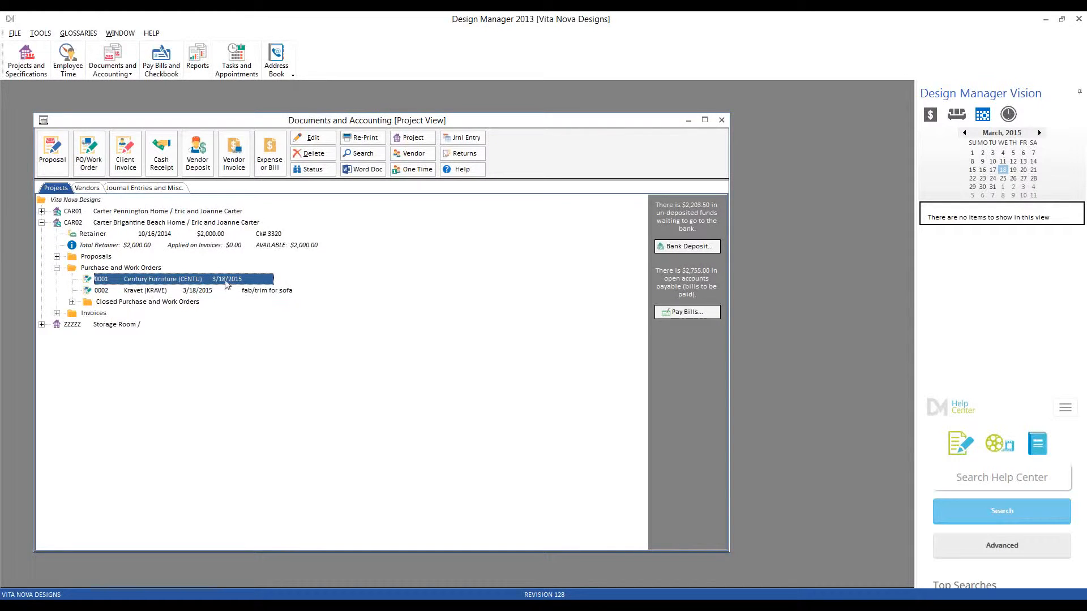
mouse_move(172, 277)
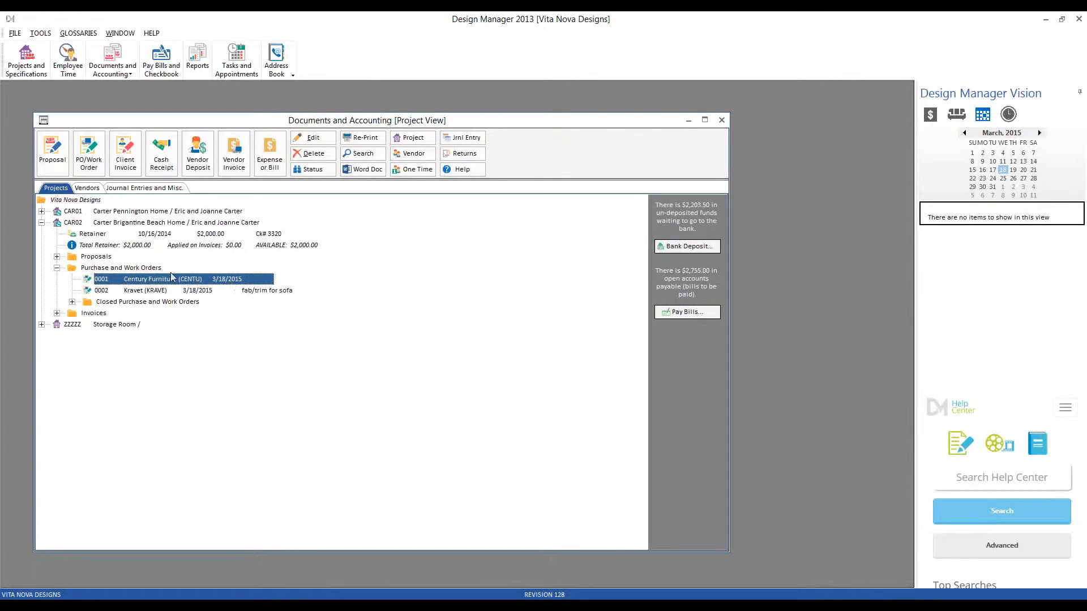
mouse_move(418, 258)
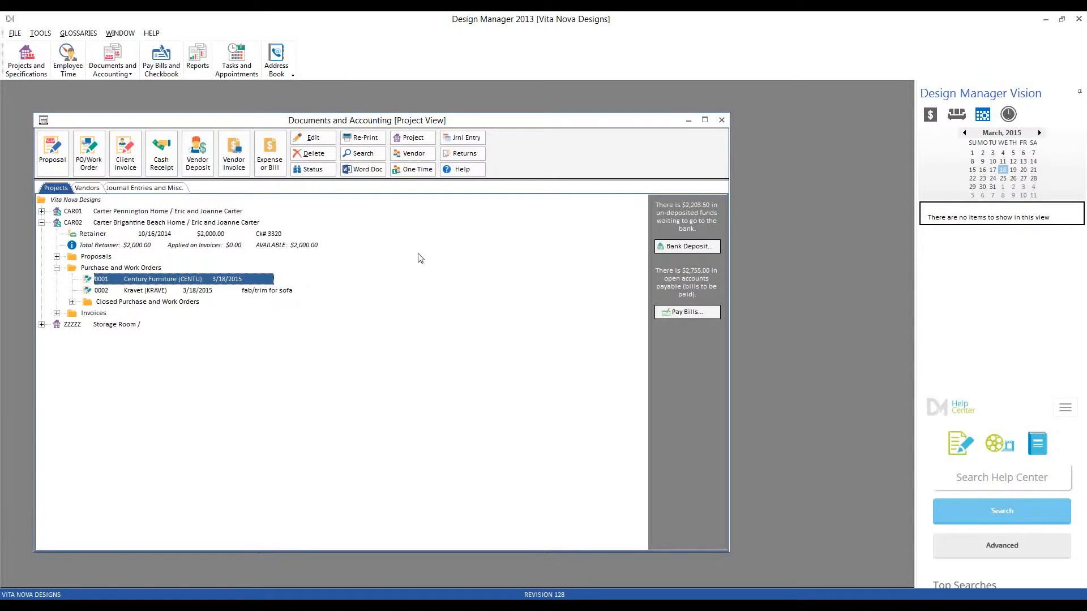
mouse_move(197, 152)
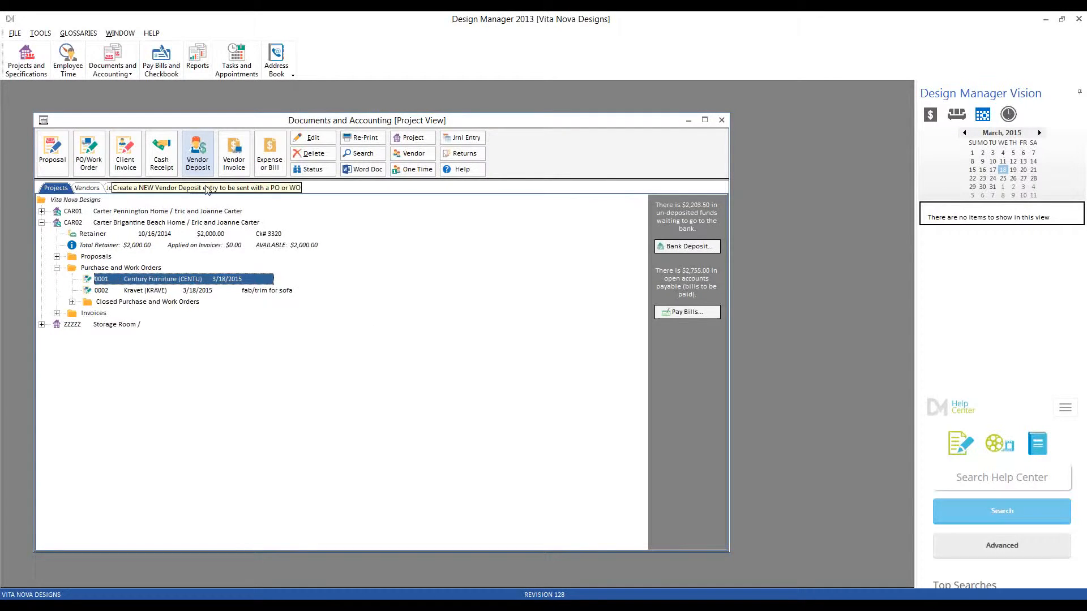
Start a new vendor deposit against PO 0001 Century Furniture in the project tree.
right_click(163, 278)
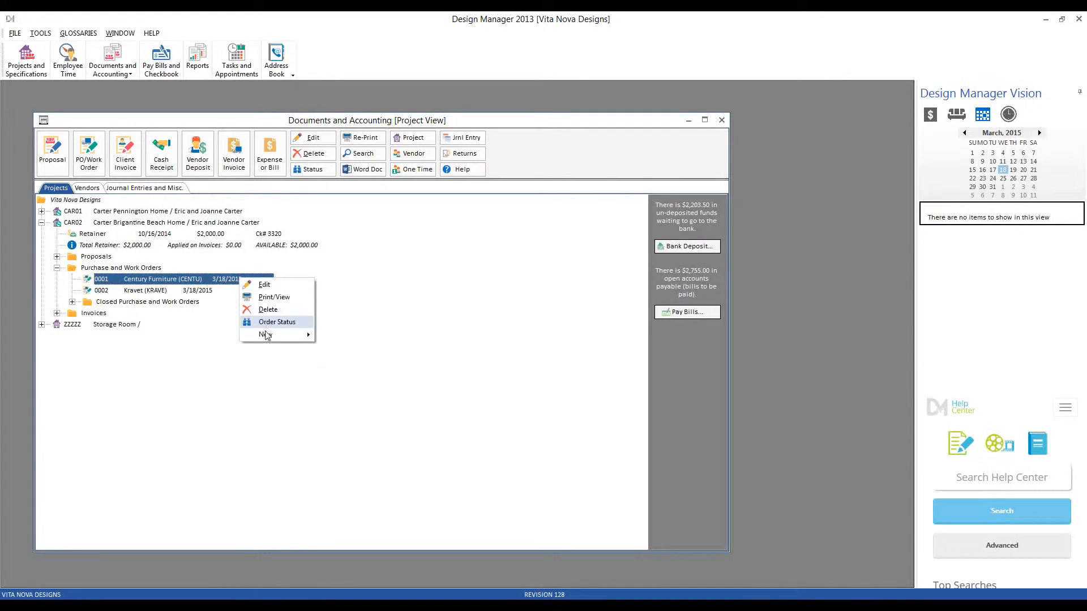
left_click(277, 321)
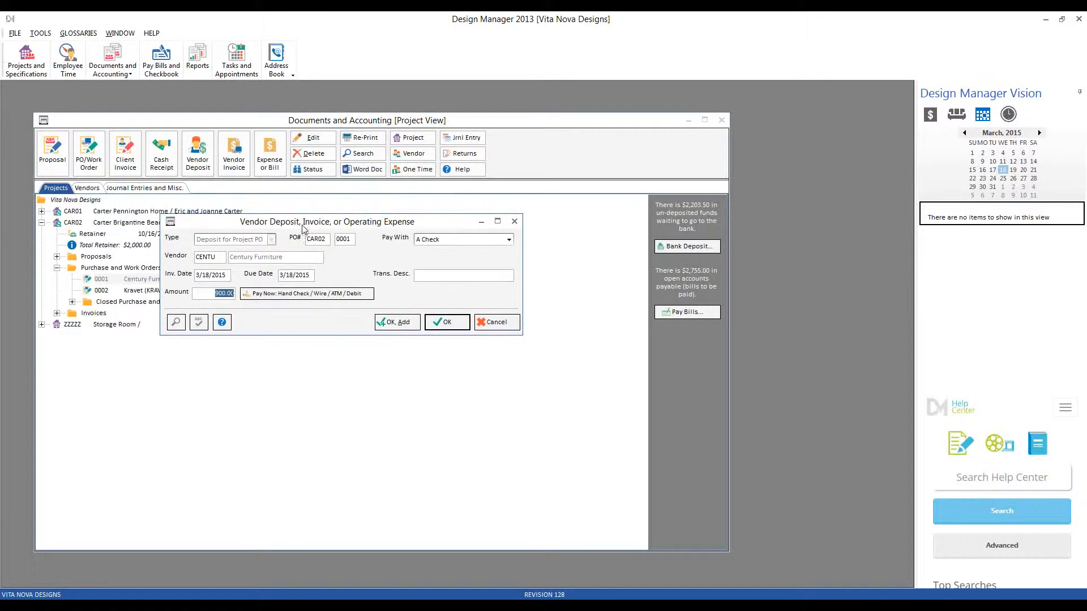
Set Pay With to American Express (20100) and describe the deposit as 'deposit on sofa frame'.
left_click_drag(326, 221, 362, 255)
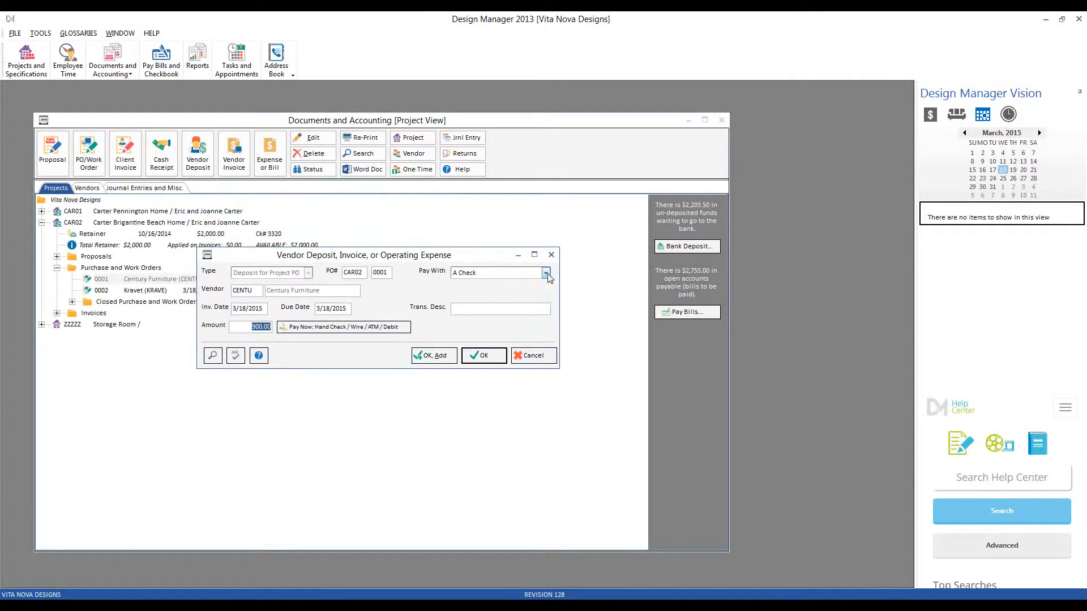
left_click(545, 272)
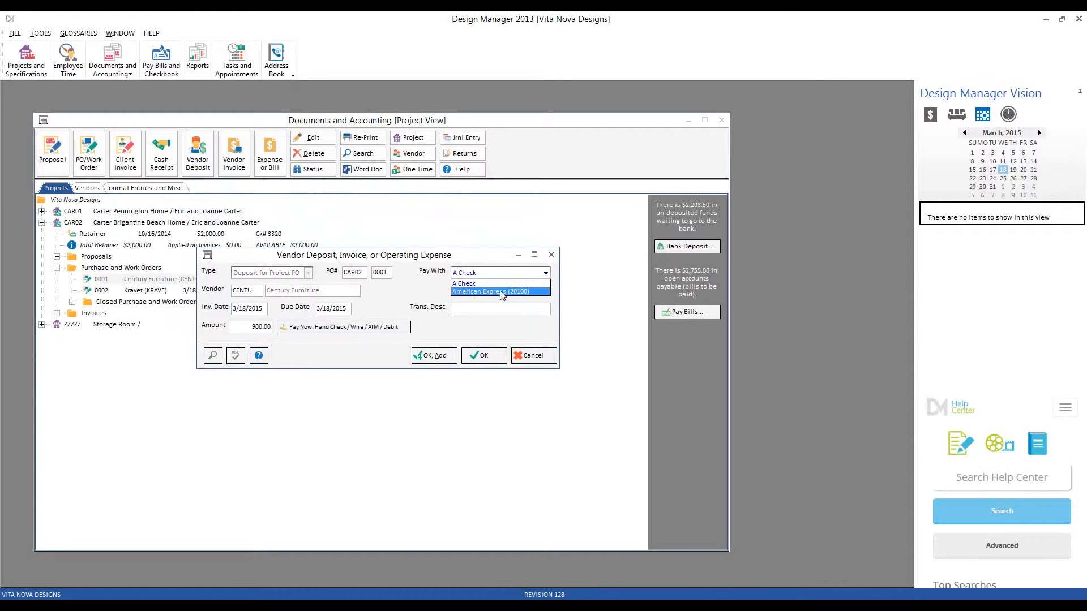
left_click(499, 291)
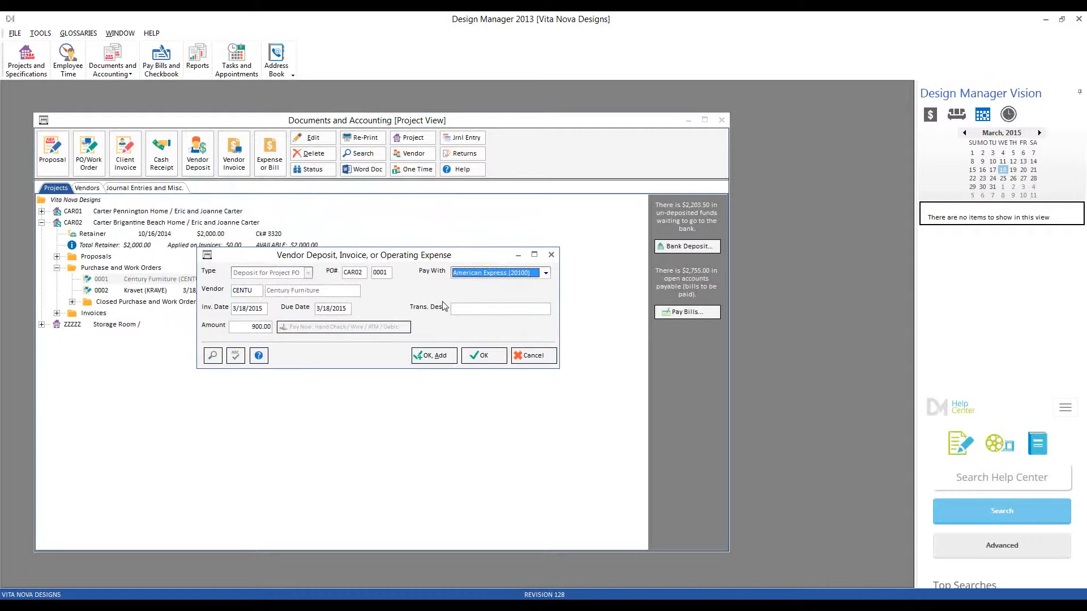
mouse_move(440, 322)
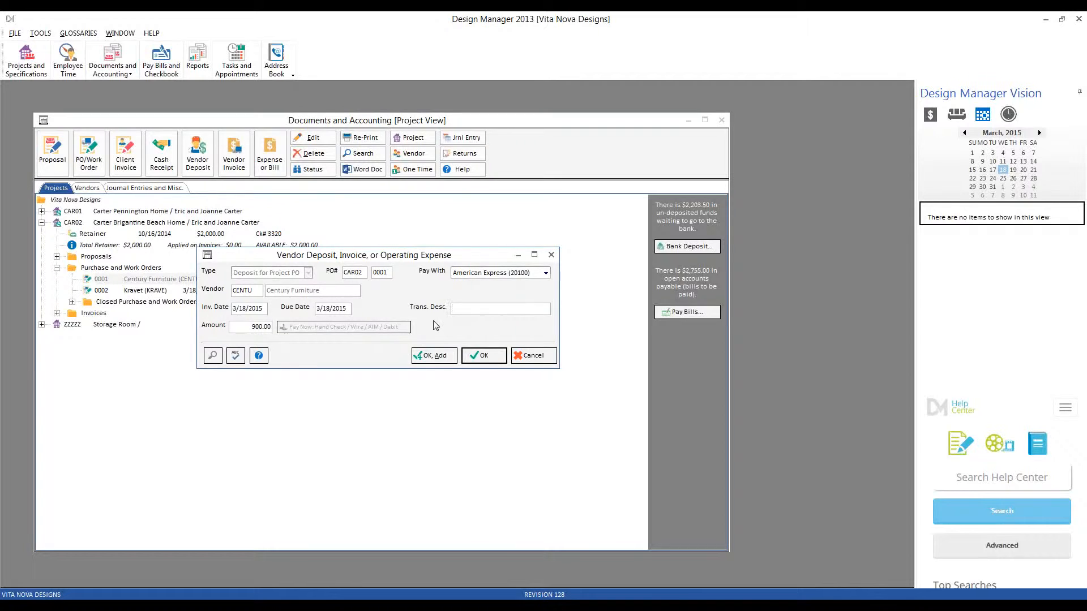
left_click(500, 308)
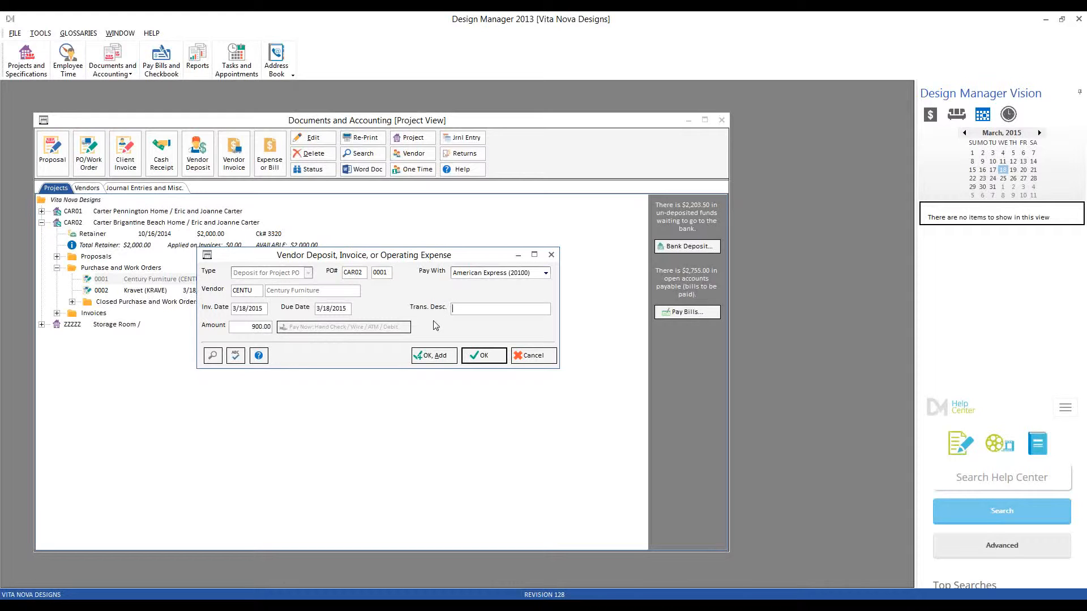
type("deposi")
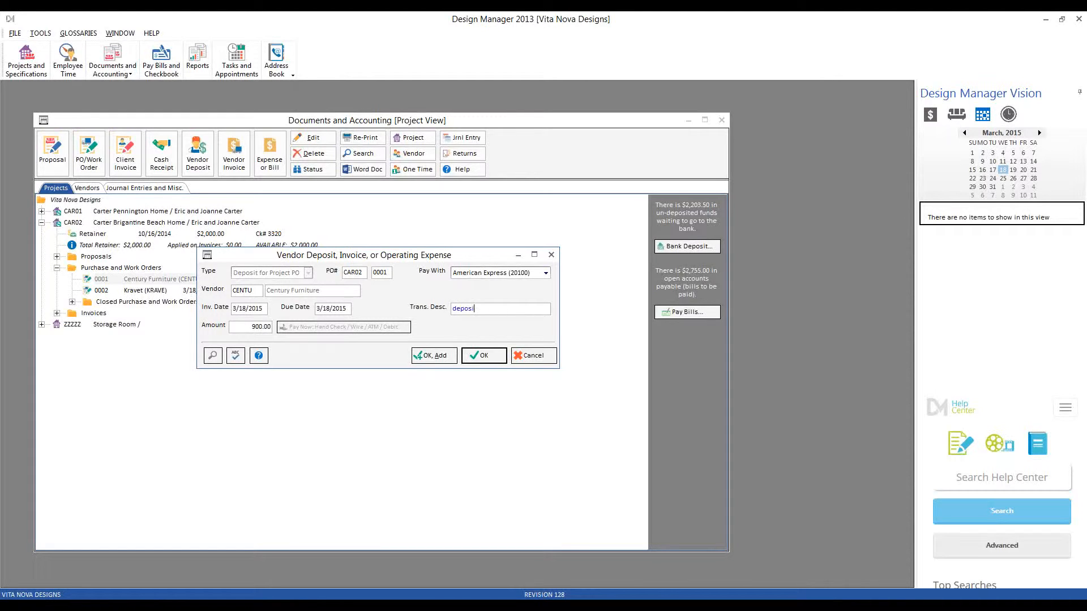
type("deposit on sofa frame")
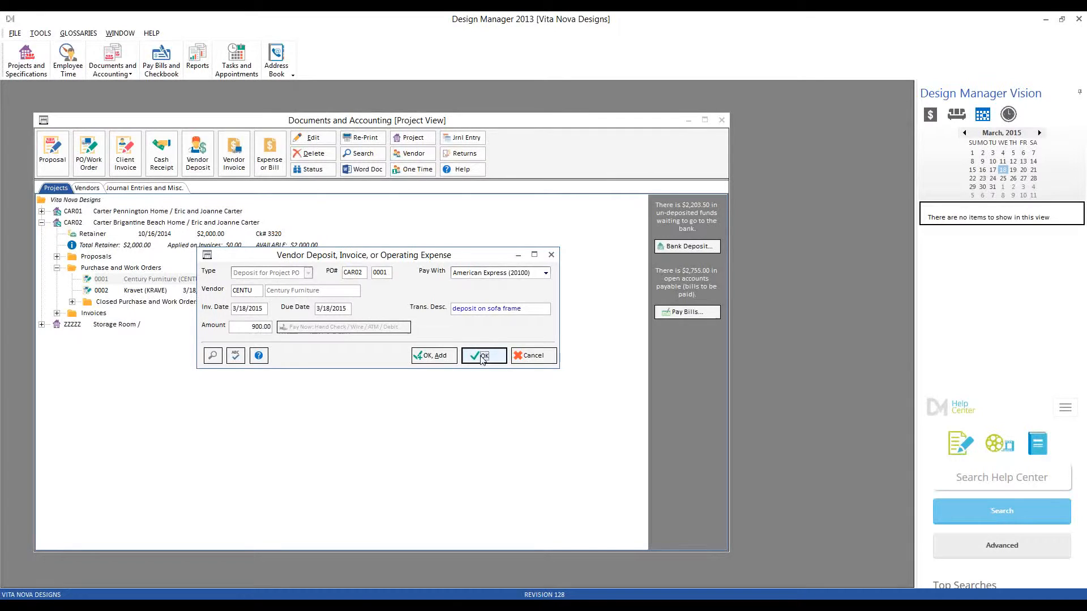
Save the $900 Century Furniture deposit under PO 0001 and bring up actions for the Kravet order.
left_click(483, 354)
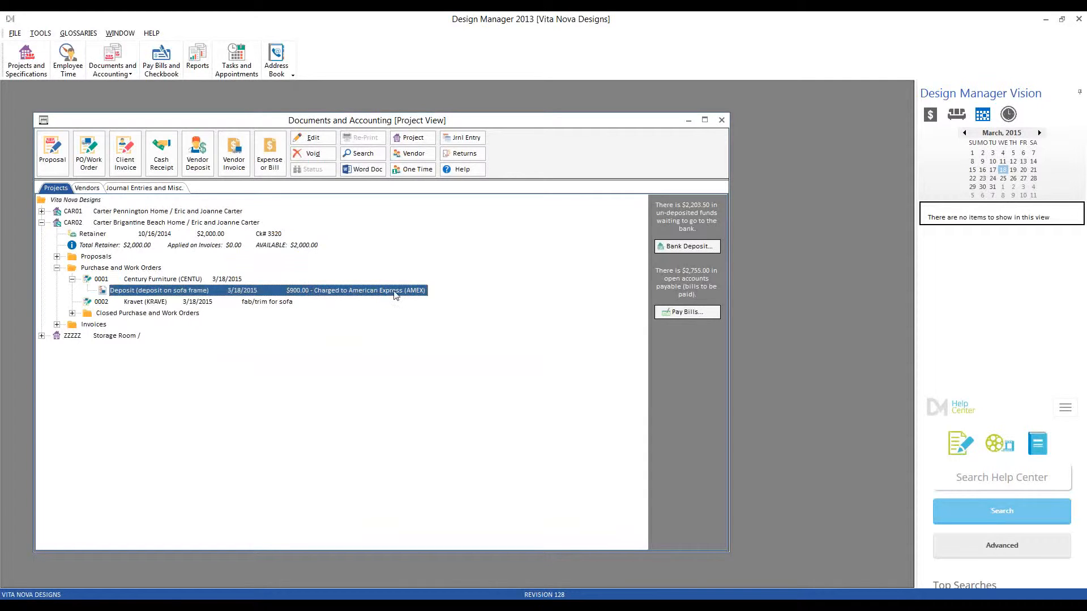
mouse_move(400, 319)
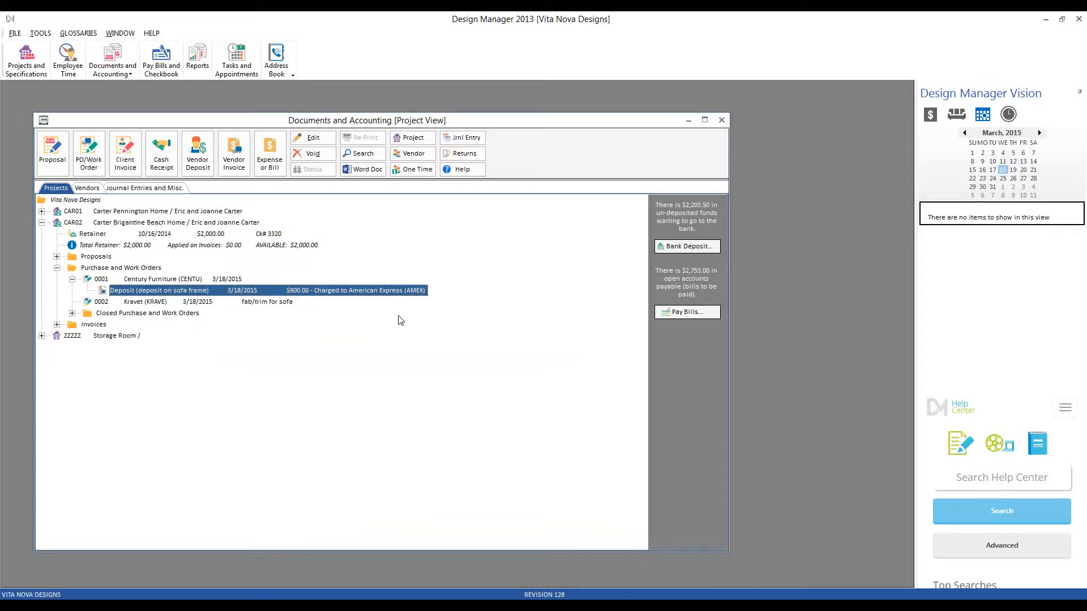
mouse_move(404, 308)
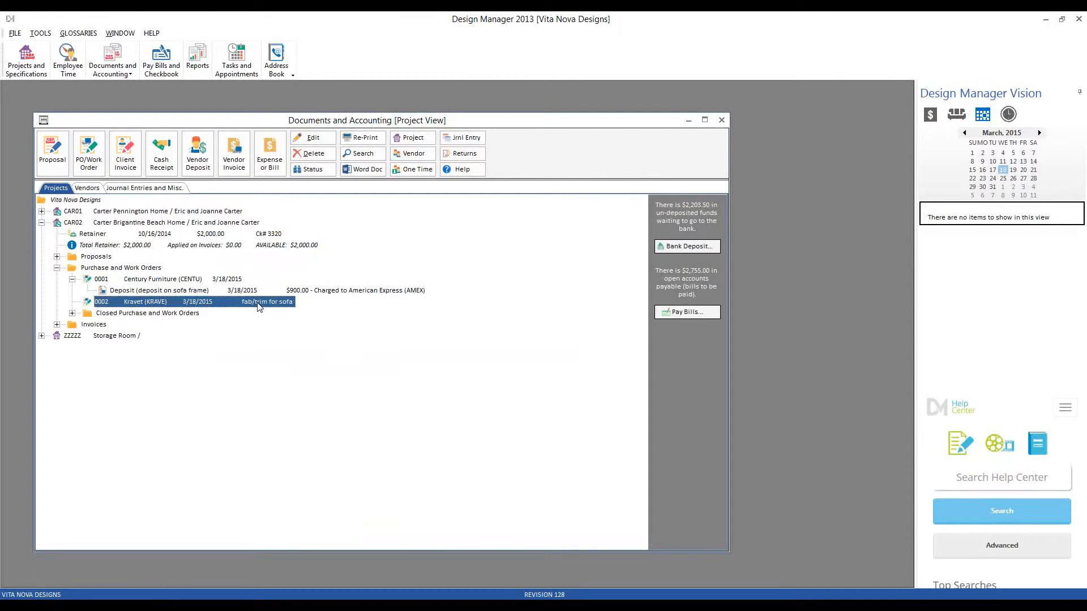
mouse_move(249, 307)
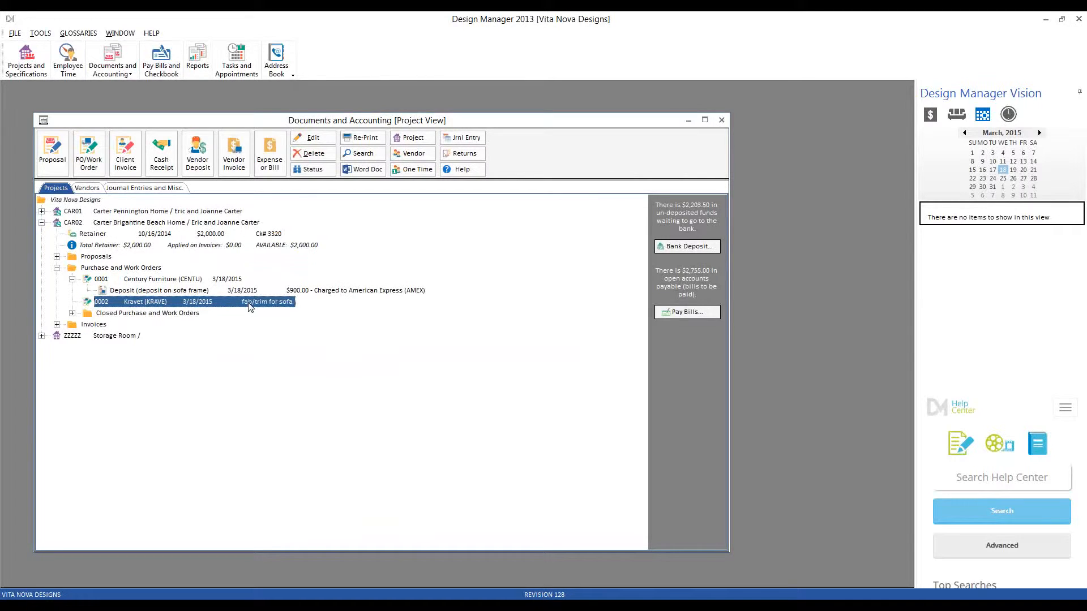
right_click(249, 307)
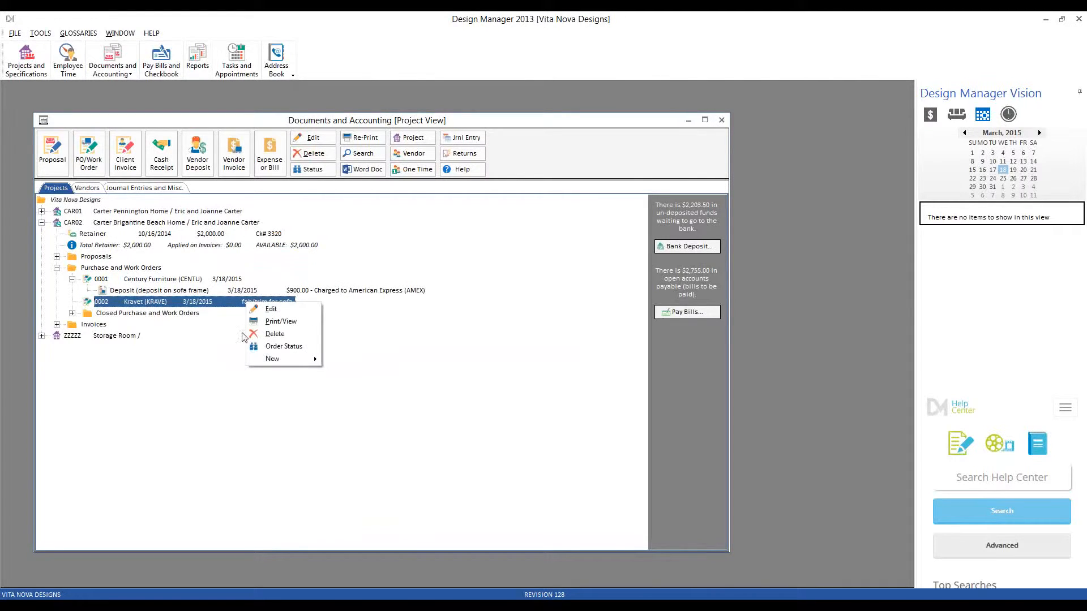
mouse_move(273, 359)
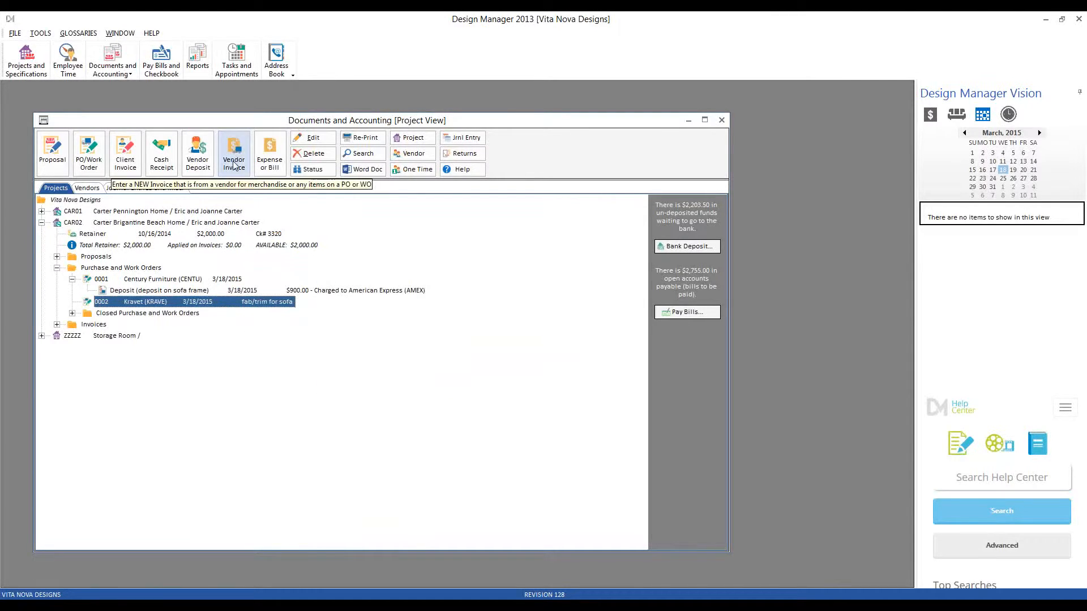
left_click(233, 153)
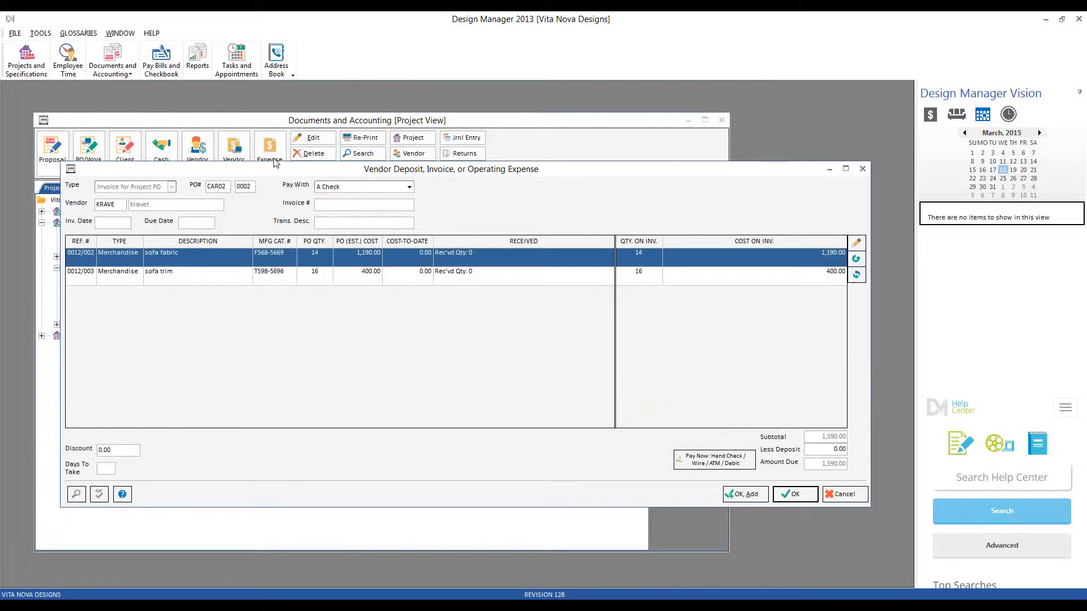
left_click(363, 203)
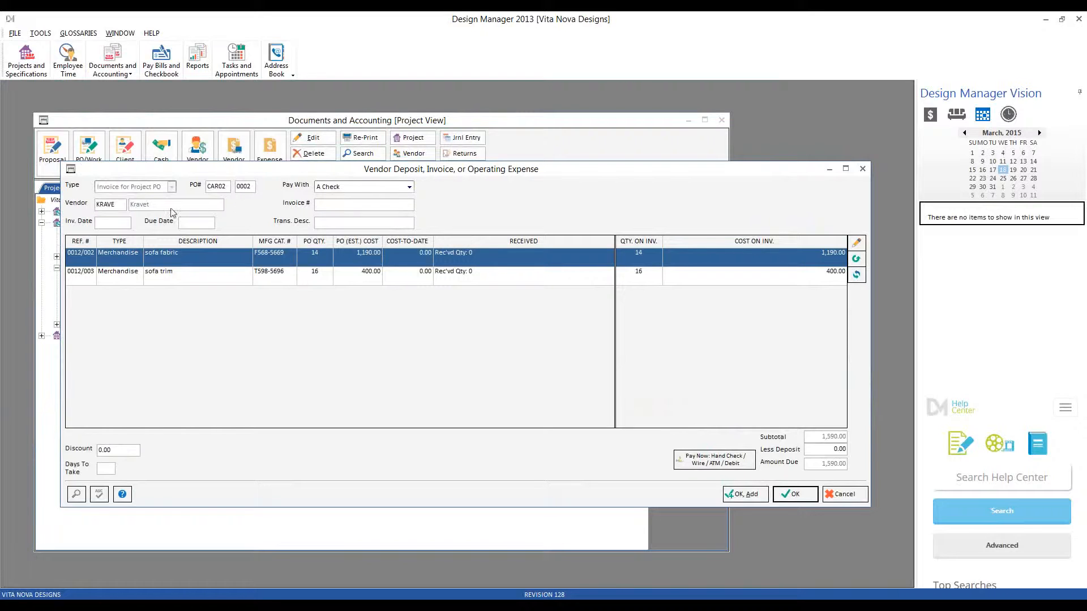
mouse_move(232, 200)
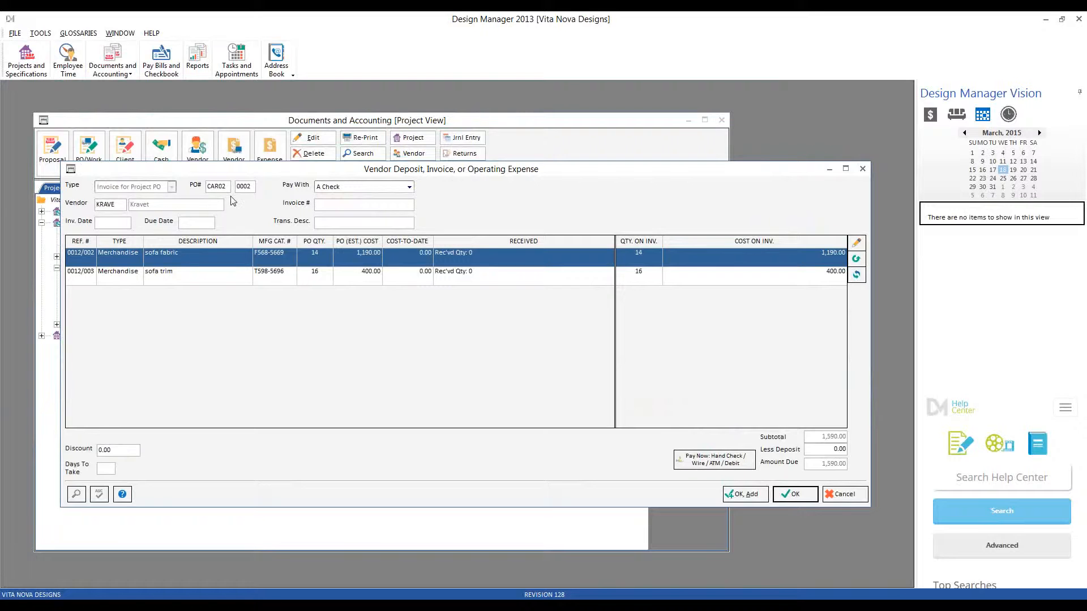
mouse_move(427, 179)
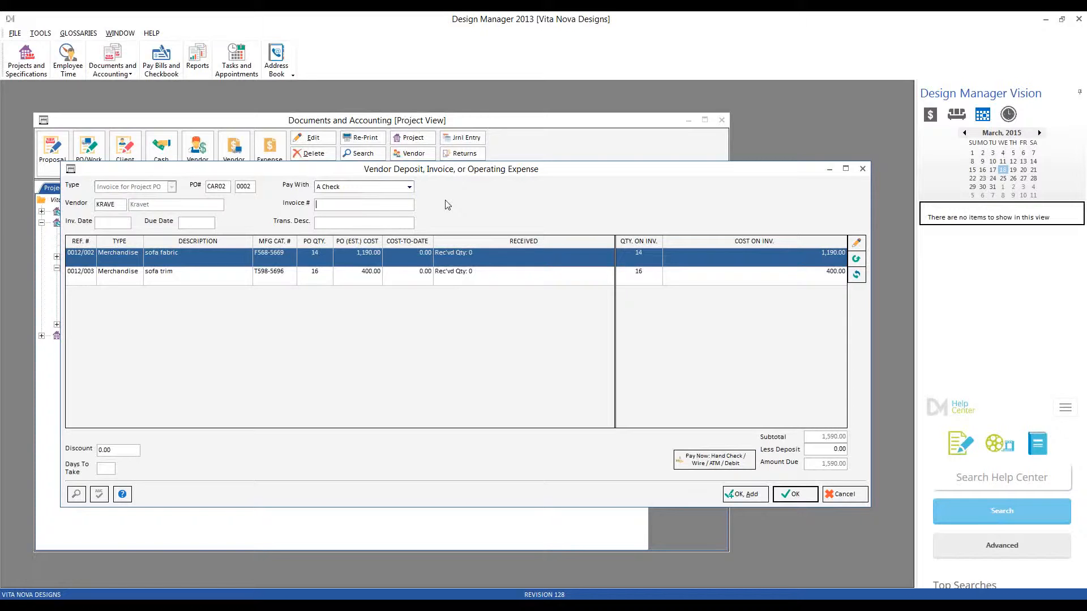
type("5689-")
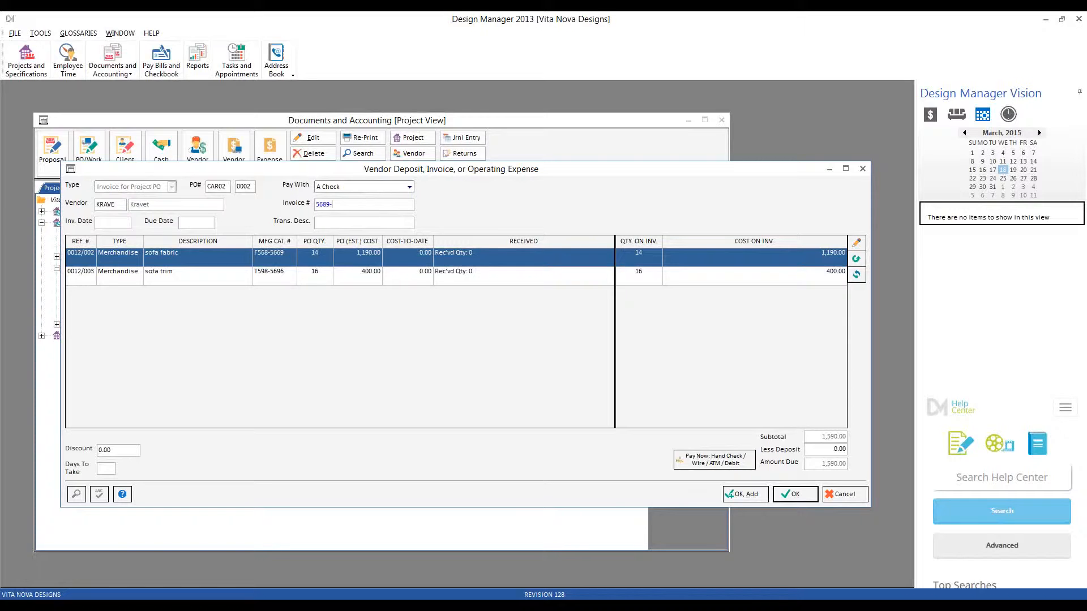
type("895689")
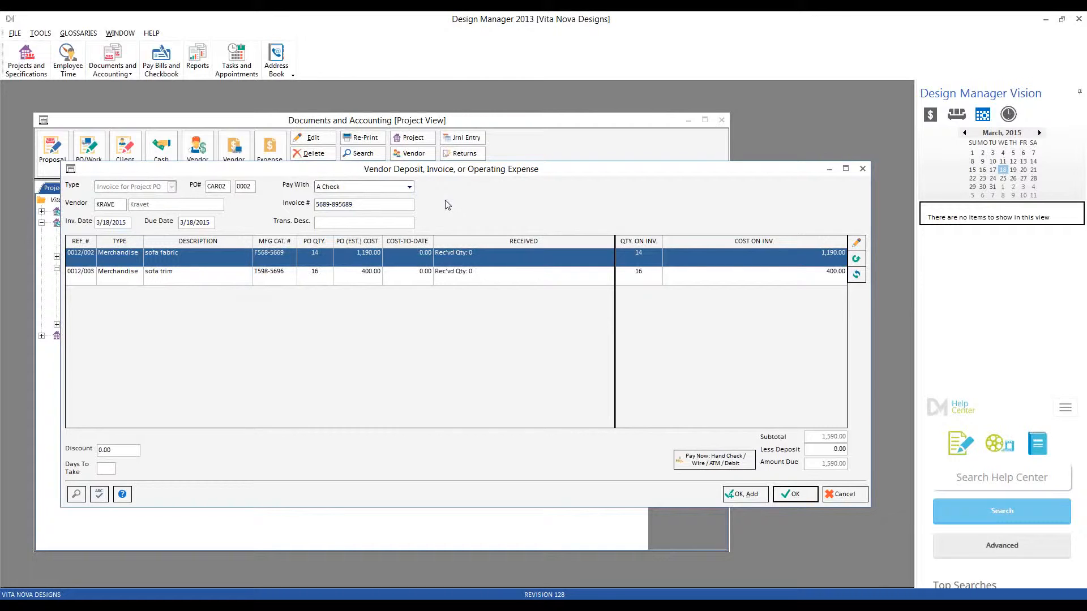
type("final bill for fabric/trim")
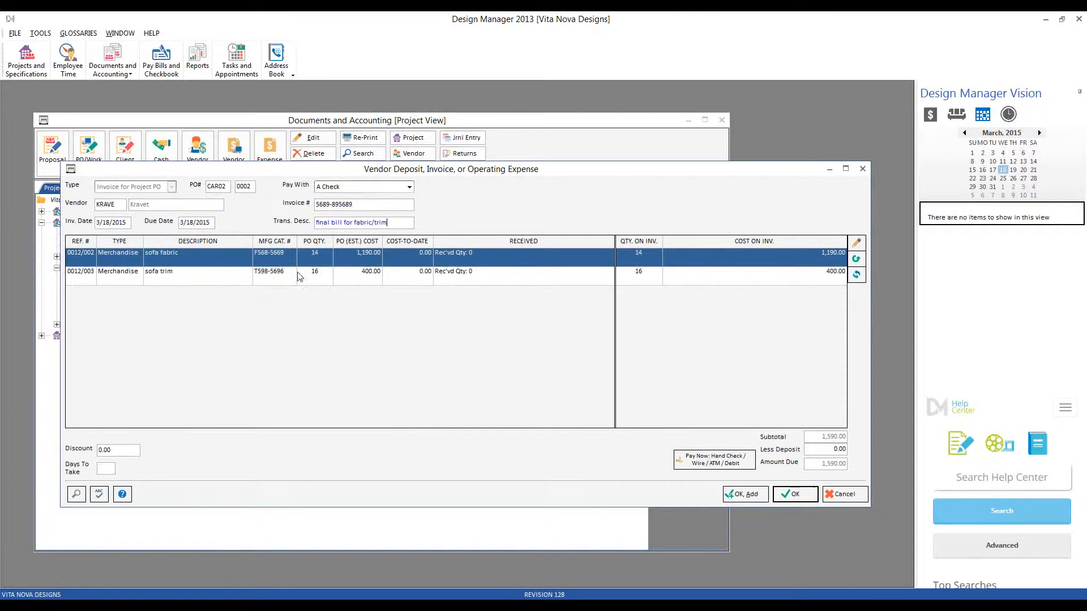
mouse_move(360, 327)
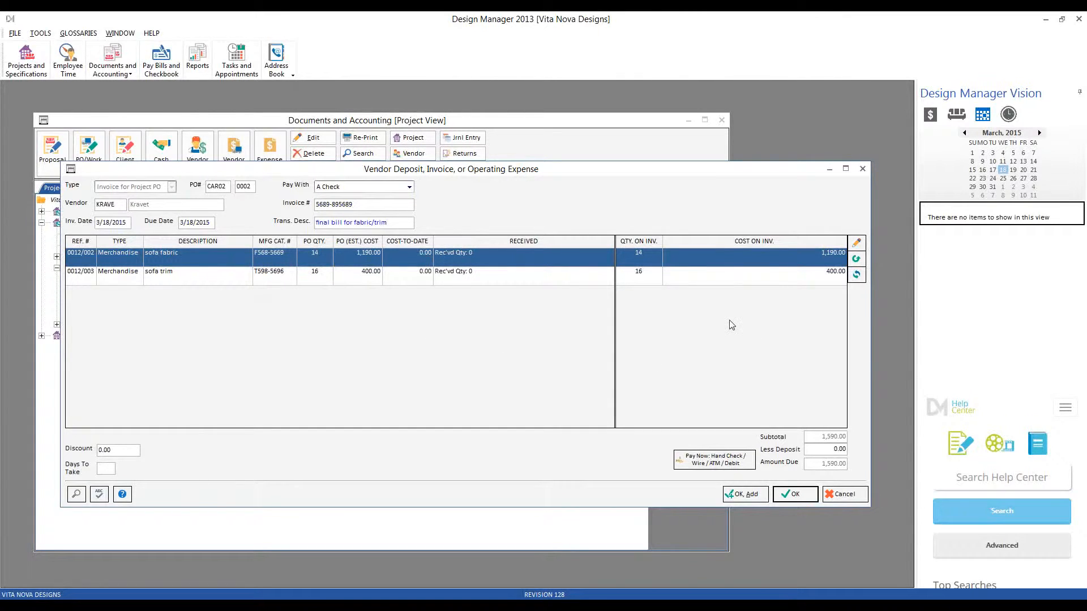
mouse_move(857, 248)
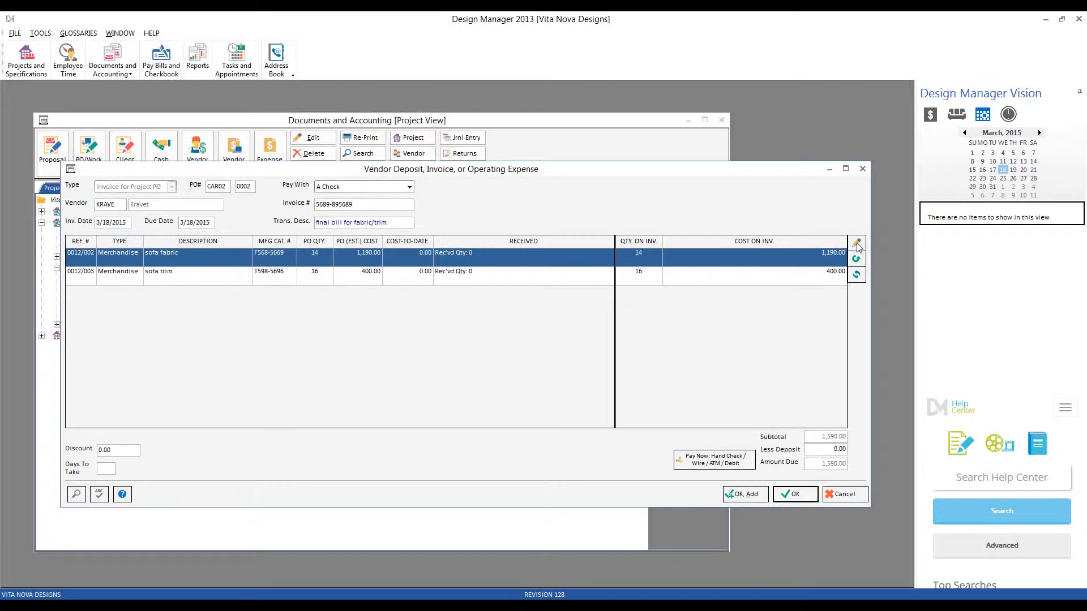
Raise the sofa fabric line's Merchandise cost to 1,200, bringing the invoice to 1,600.
left_click(857, 243)
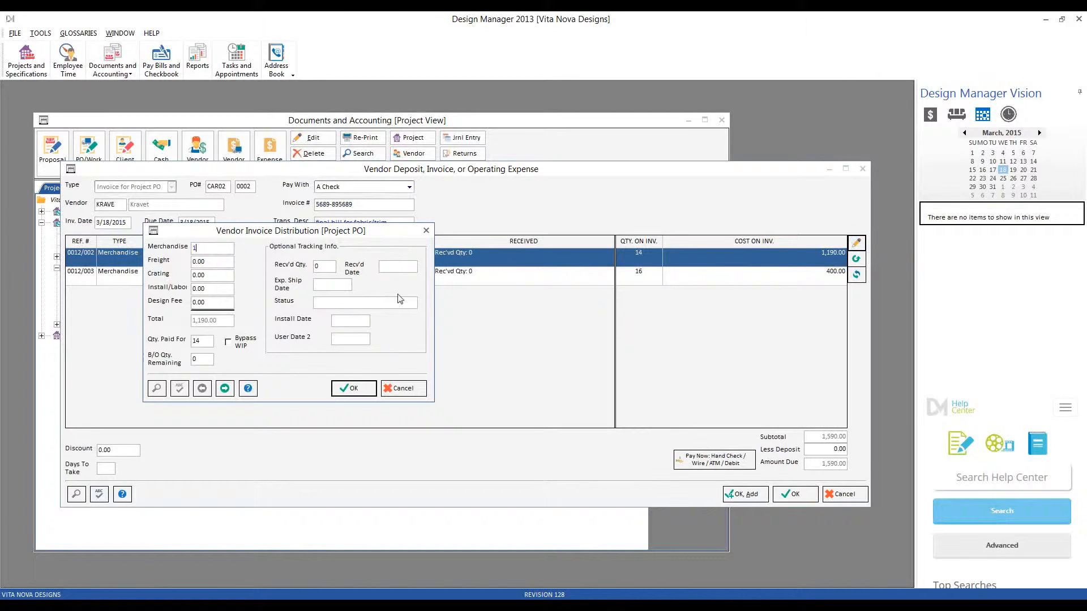
type("1200")
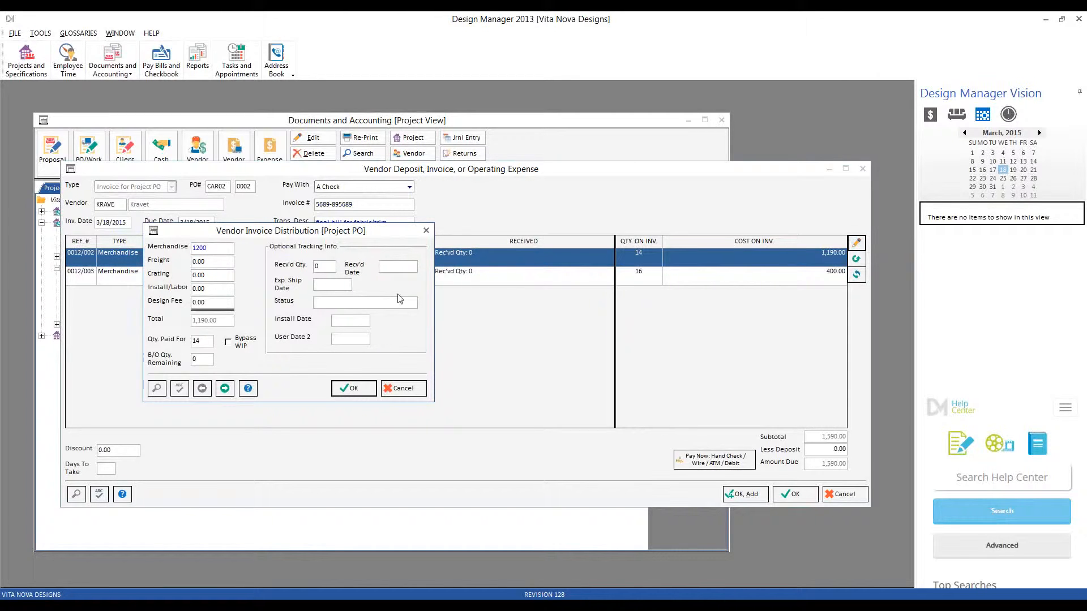
left_click(353, 388)
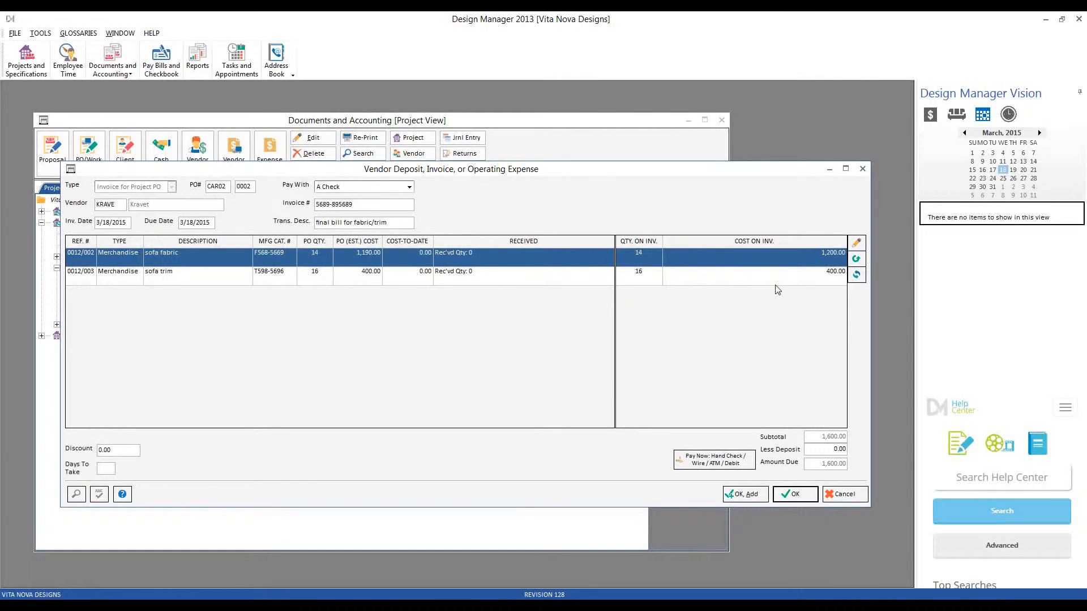
mouse_move(765, 461)
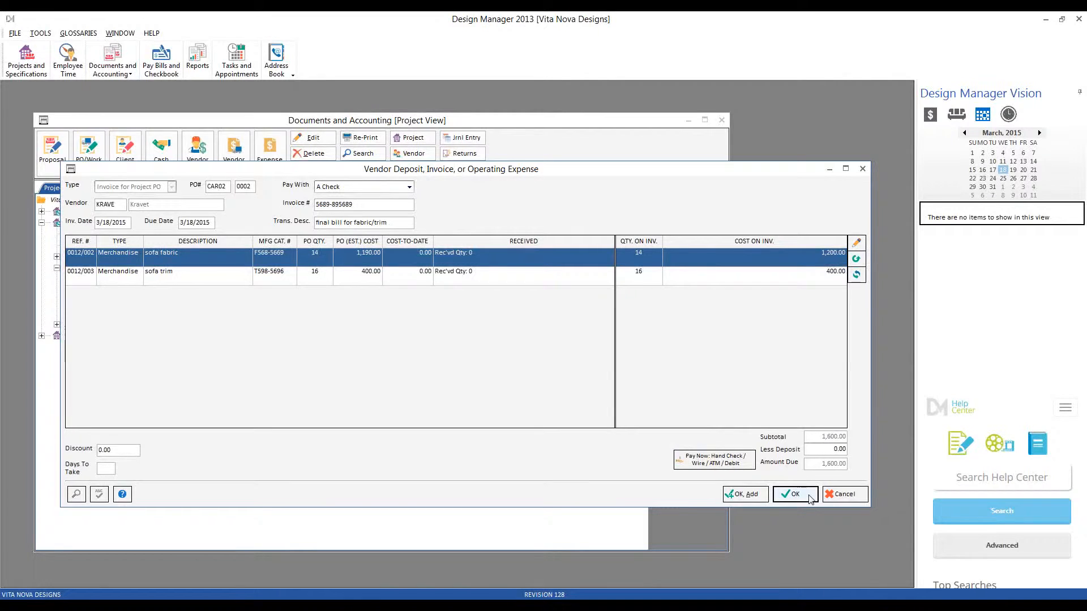
Save the $1,600 Kravet invoice under PO 0002 and bring up actions for PO 0001 Century Furniture.
left_click(795, 494)
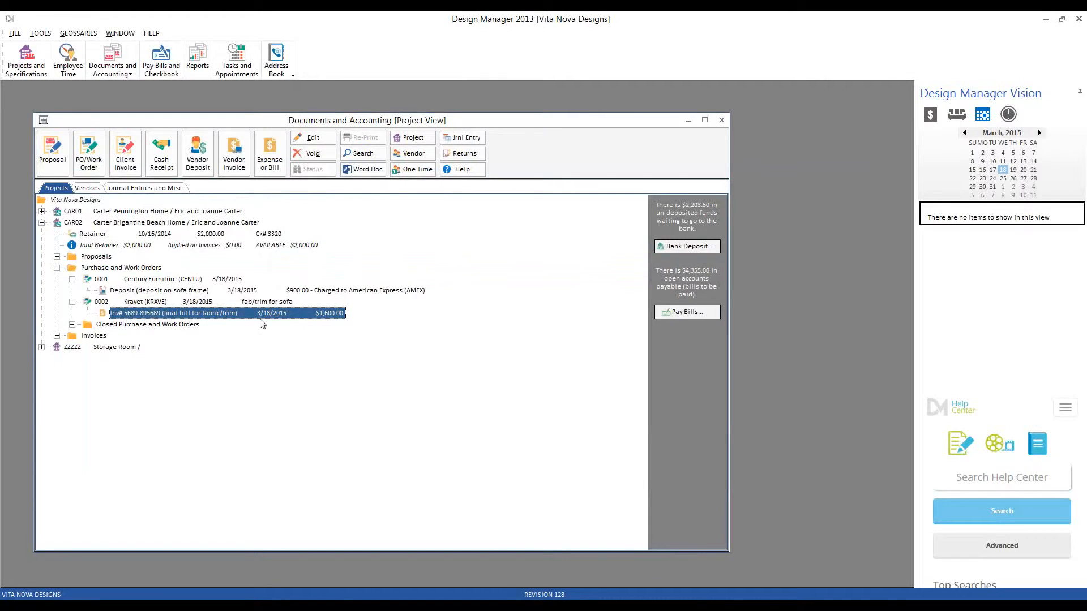
mouse_move(358, 329)
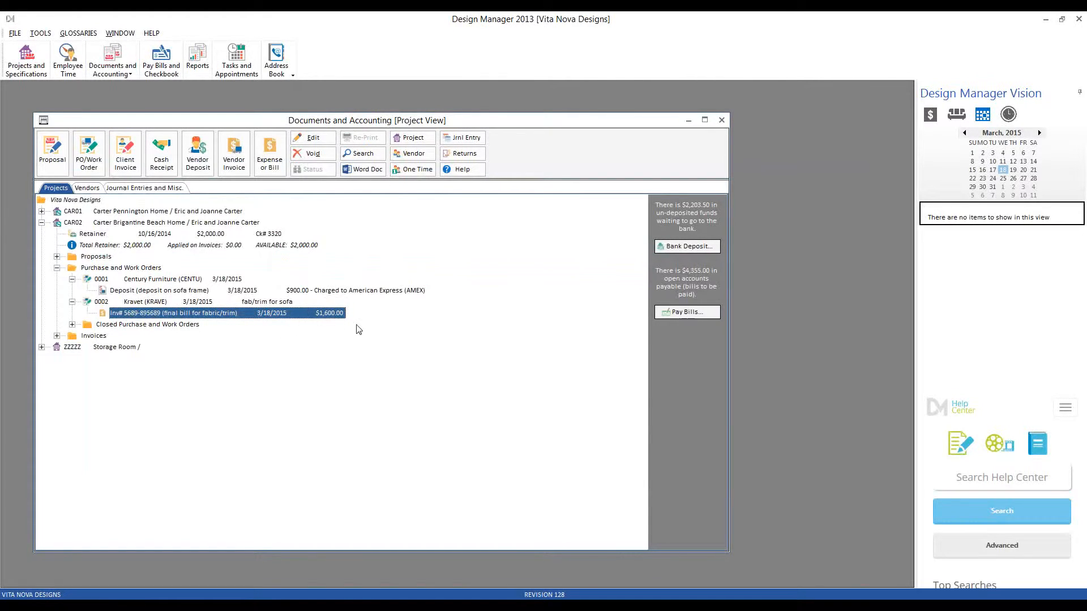
mouse_move(341, 336)
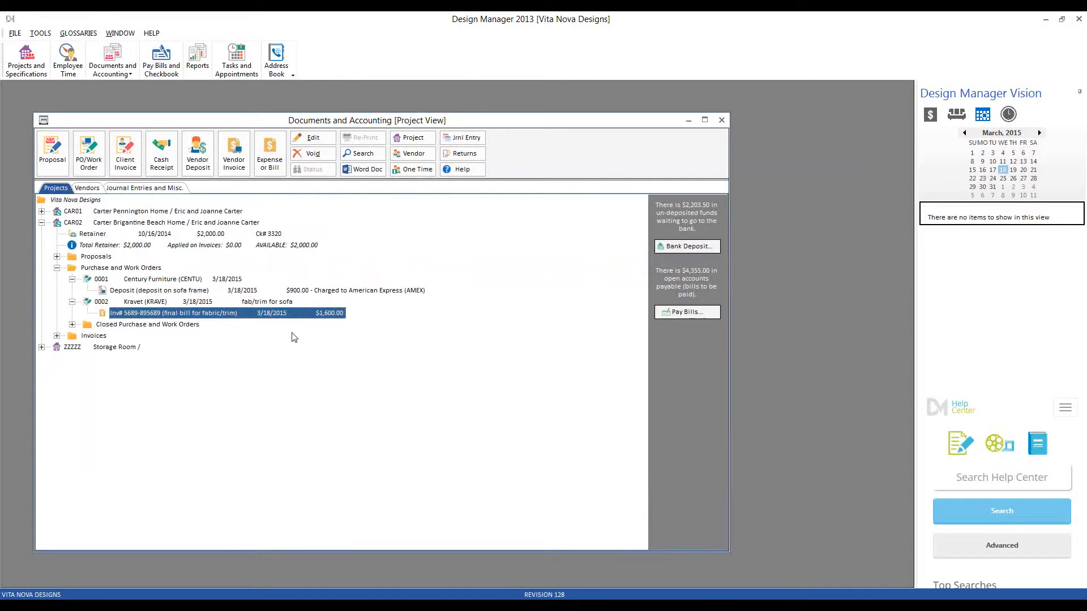
left_click(173, 279)
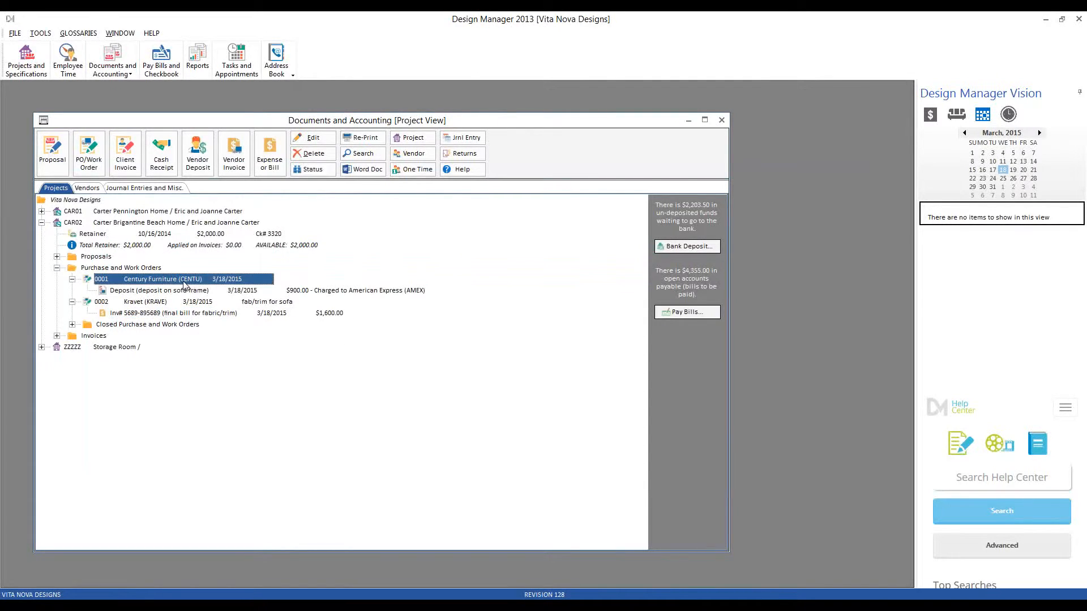
right_click(166, 279)
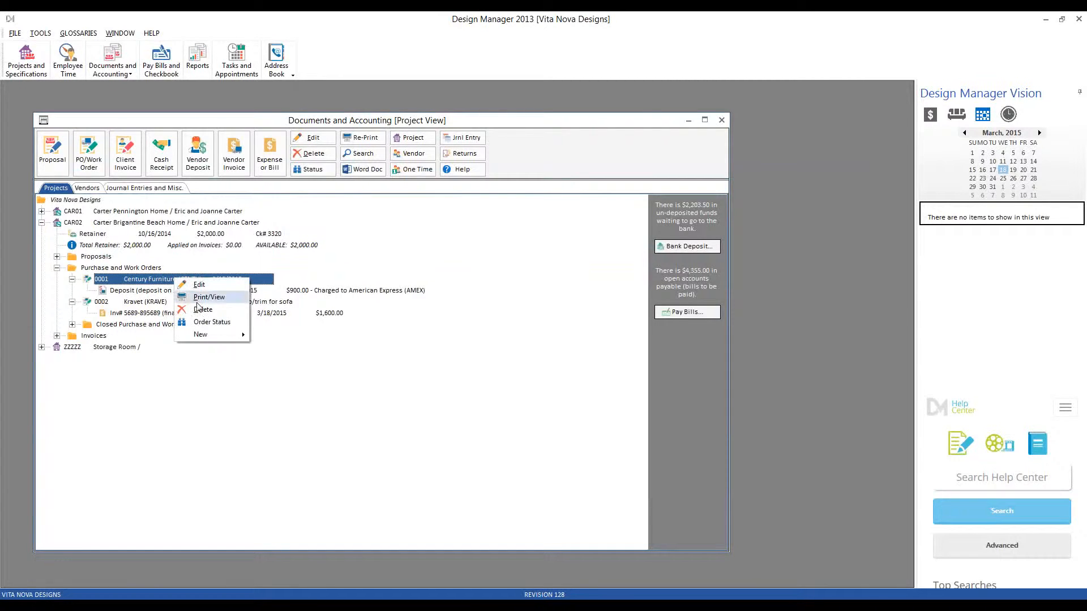
mouse_move(200, 334)
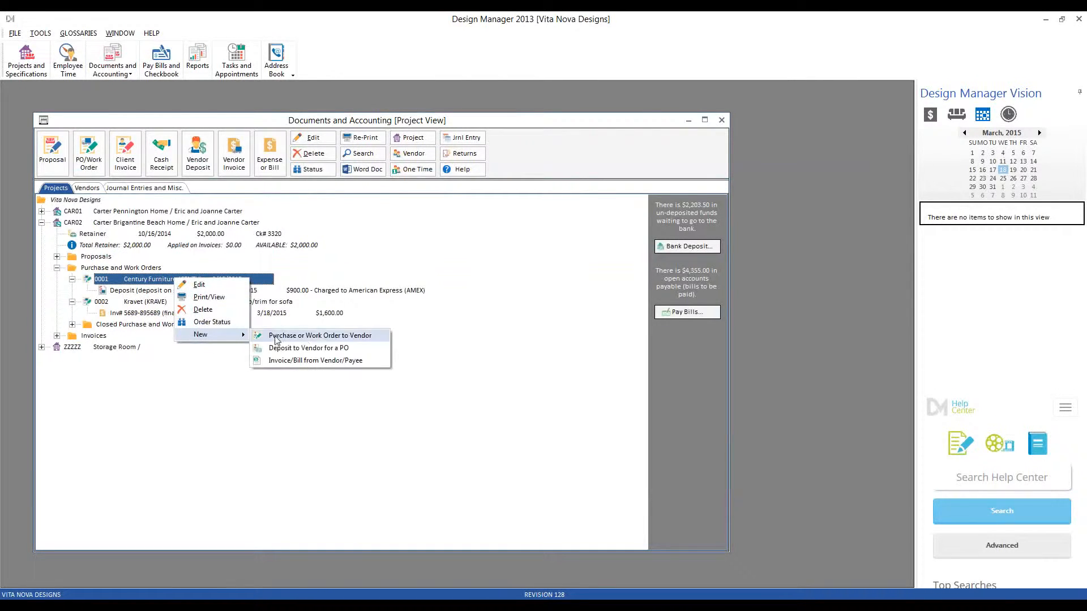
Start Century Furniture invoice CAR02-0001 described as 'final bill on sofa frame'.
left_click(319, 335)
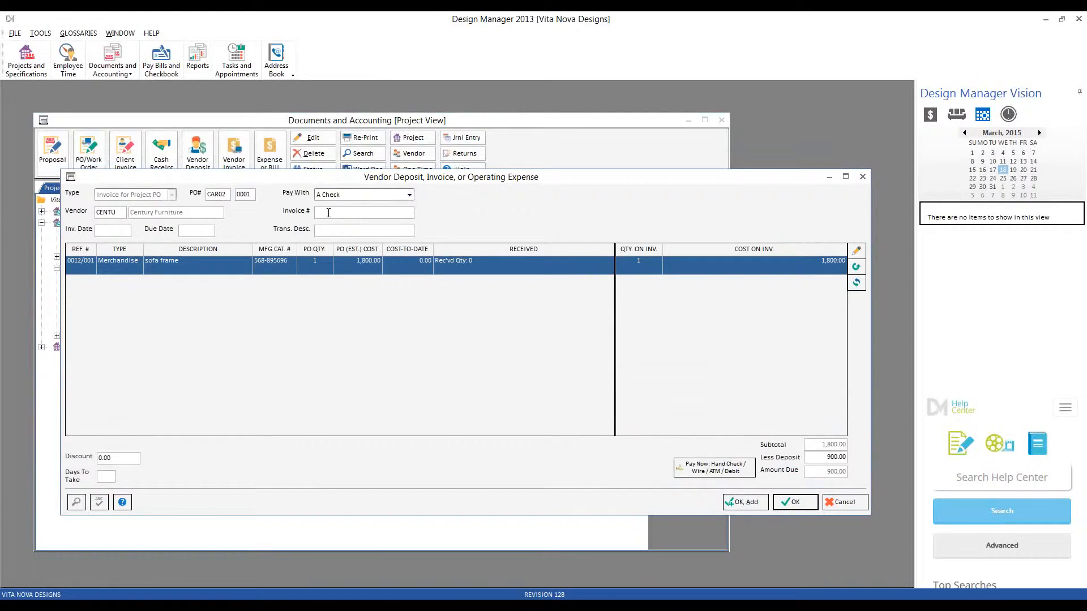
type("CAR02-0001")
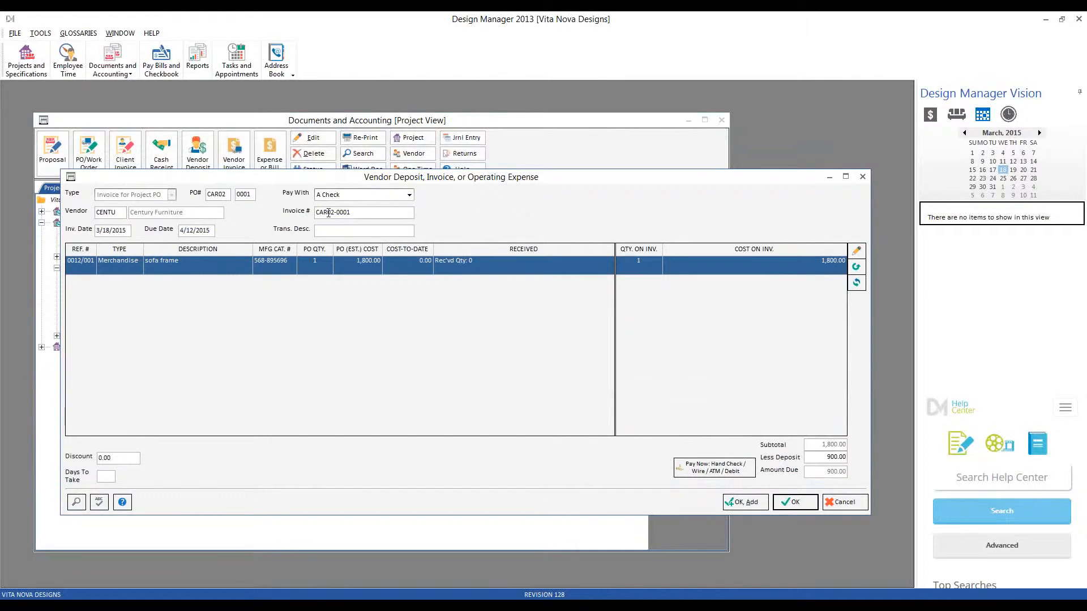
type("final bill")
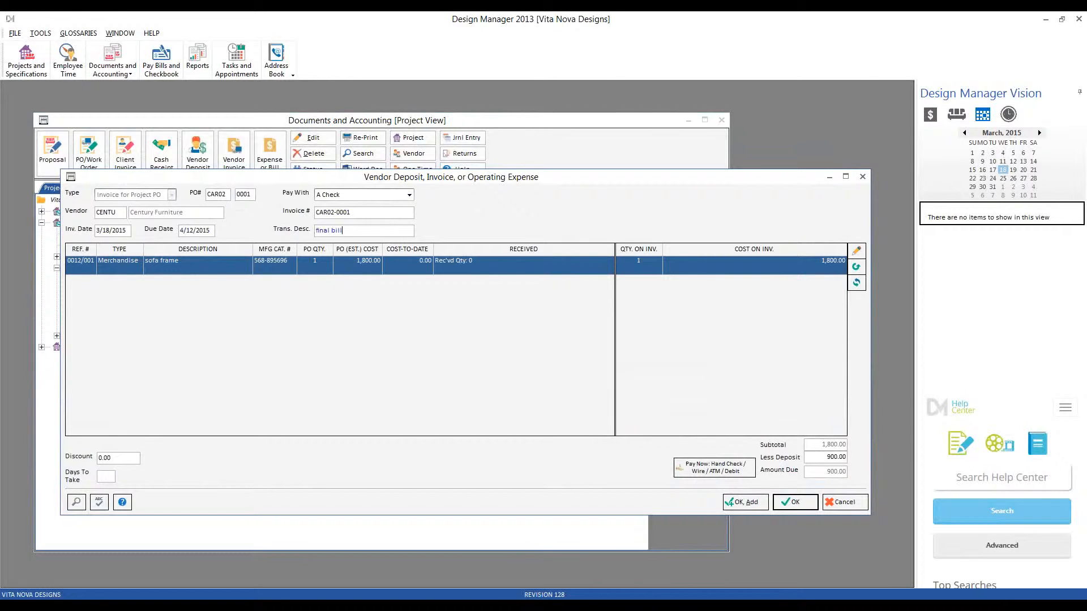
type("on sofa frame")
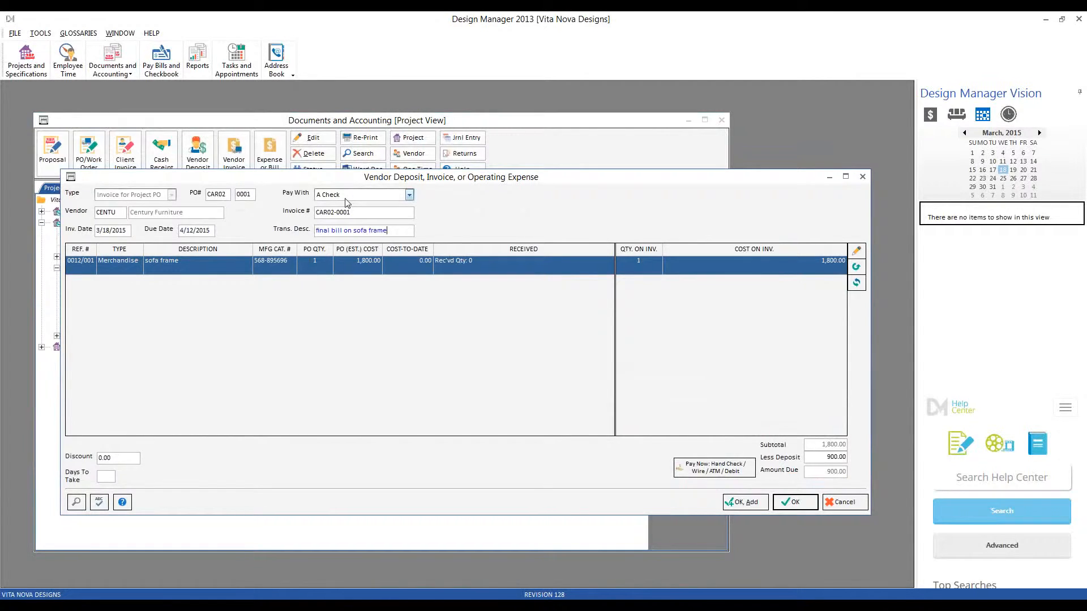
mouse_move(409, 328)
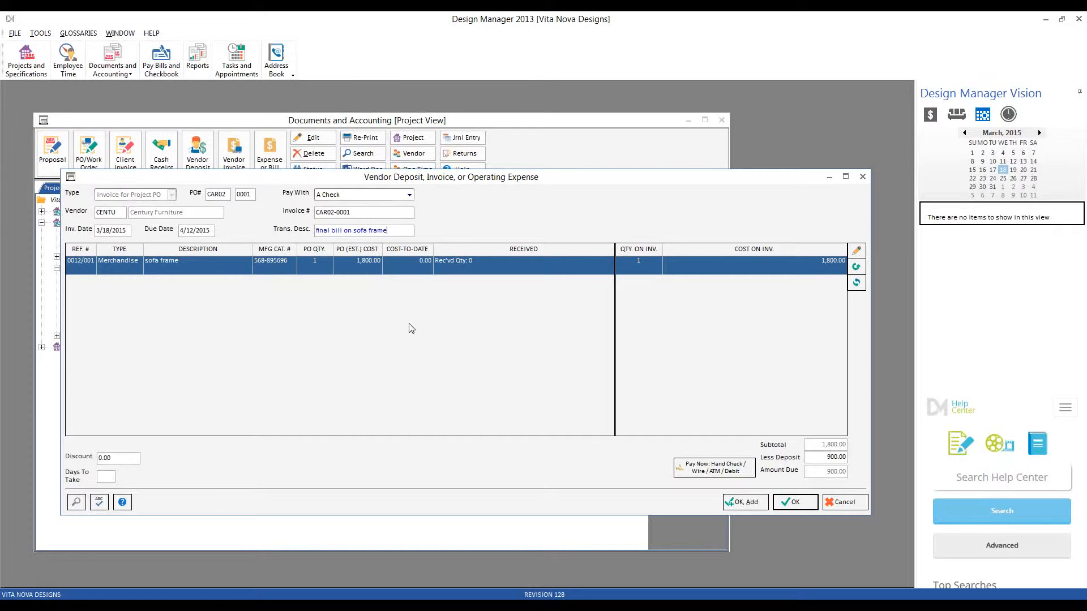
mouse_move(489, 315)
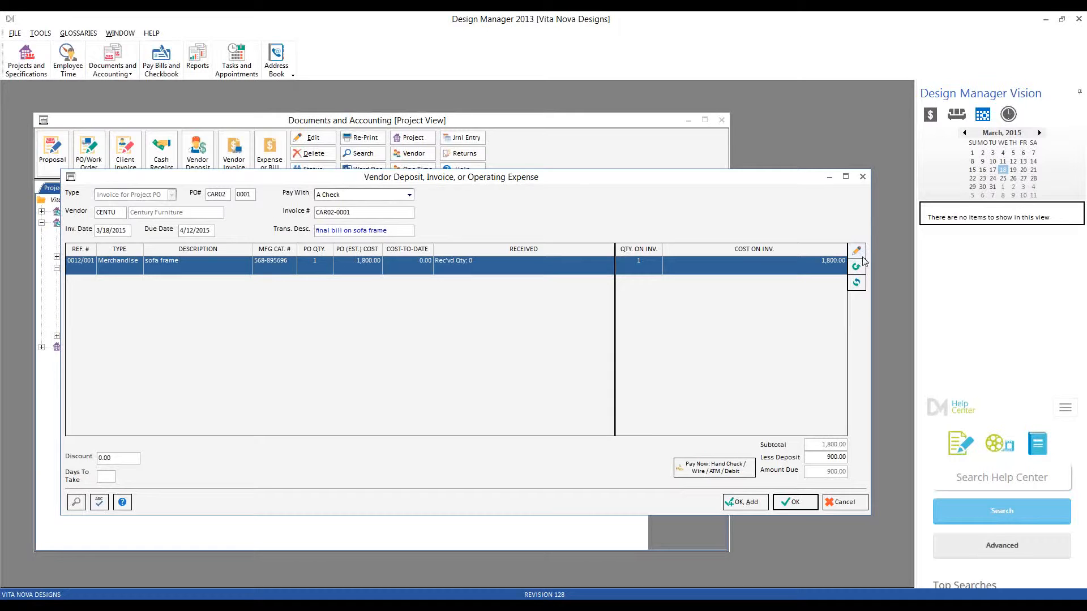
Raise the sofa frame line's Merchandise cost to 2,000, leaving 1,100 due after the deposit.
left_click(856, 250)
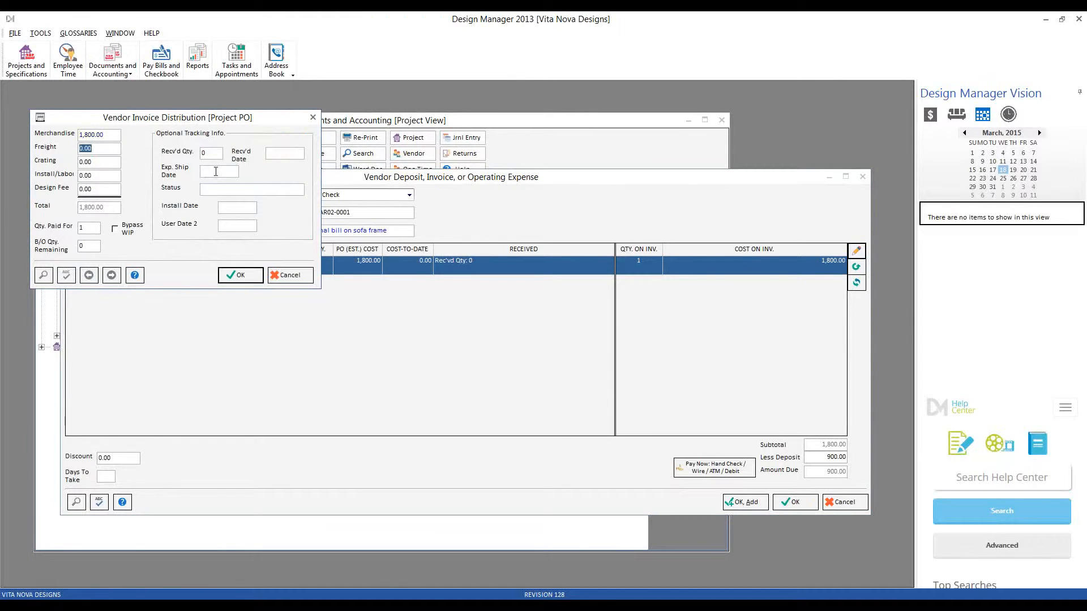
type("20")
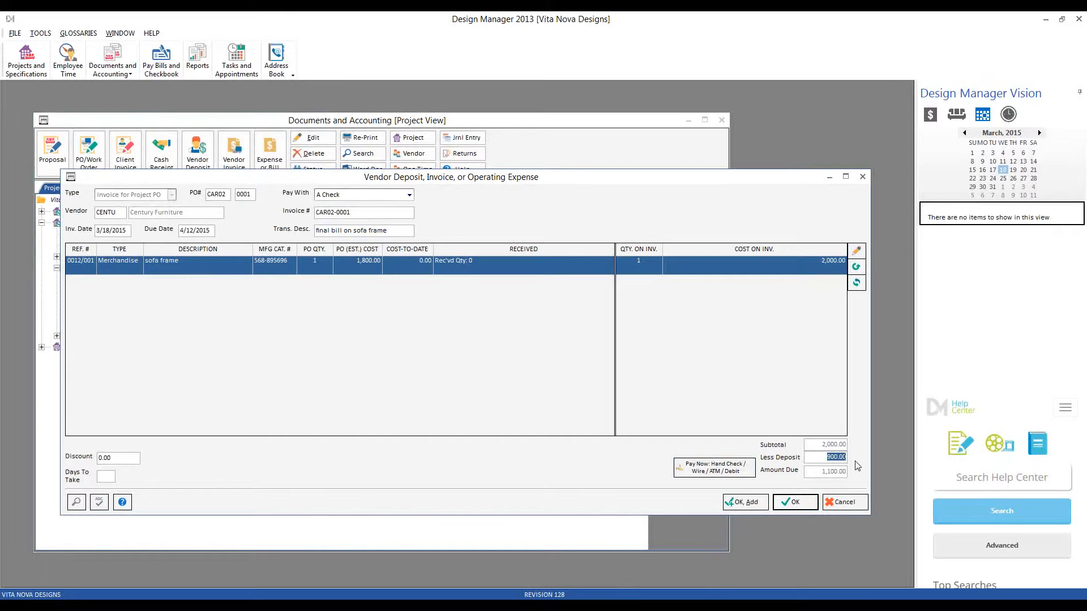
mouse_move(848, 477)
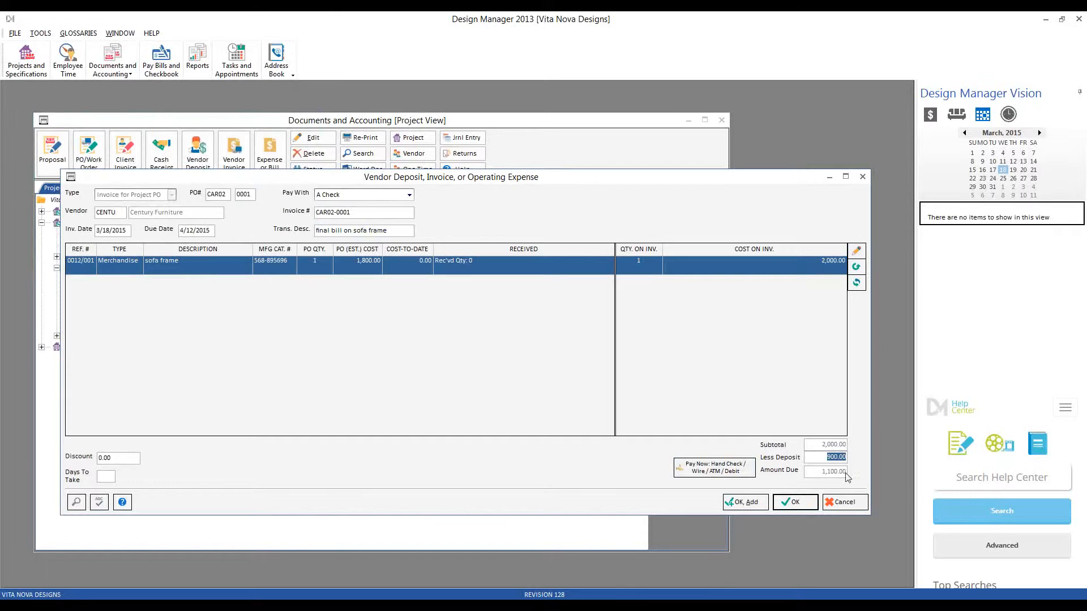
mouse_move(827, 483)
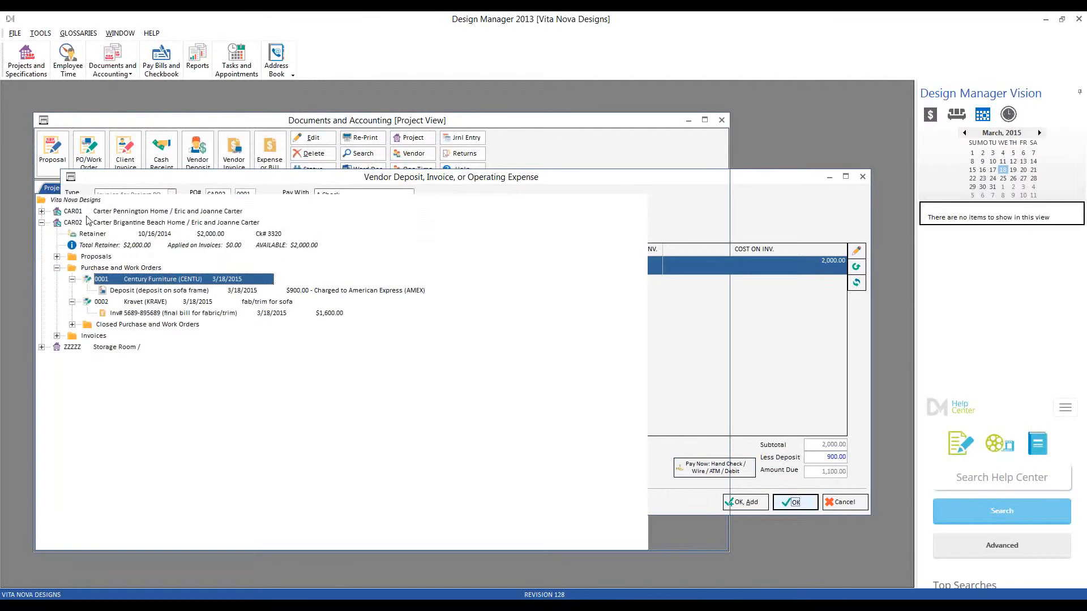
Review the deposit and CAR02-0001 invoice rows under PO 0001, then close the Documents and Accounting window.
left_click(794, 502)
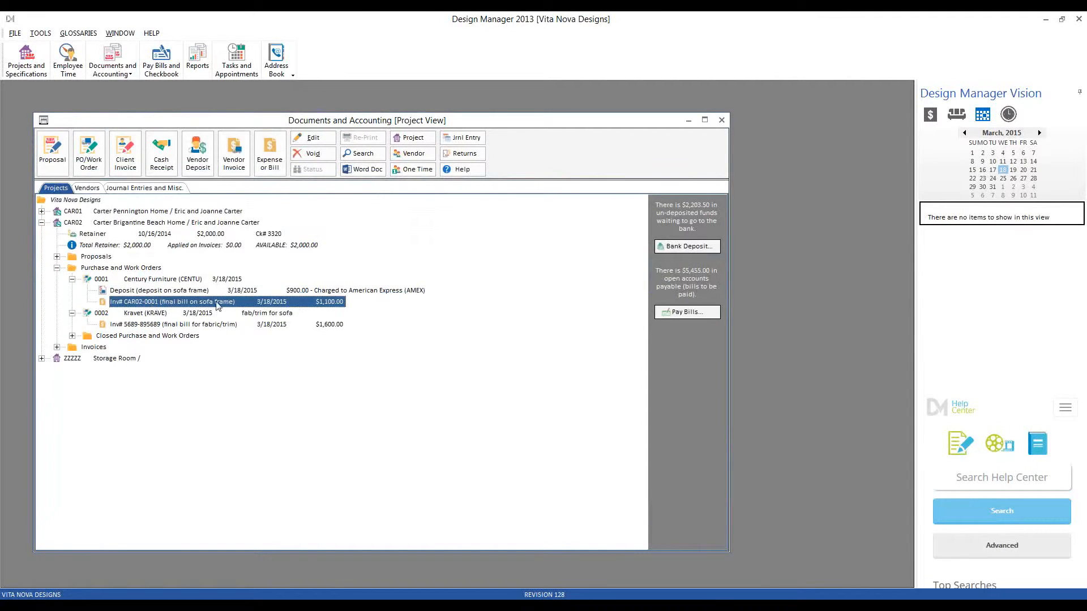
left_click(159, 289)
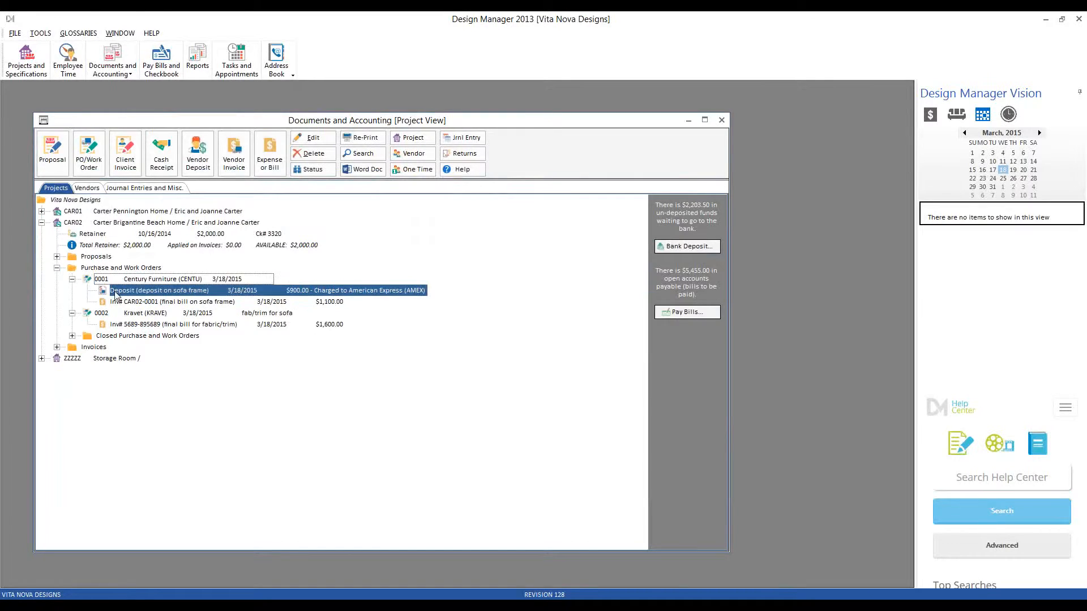
left_click(171, 301)
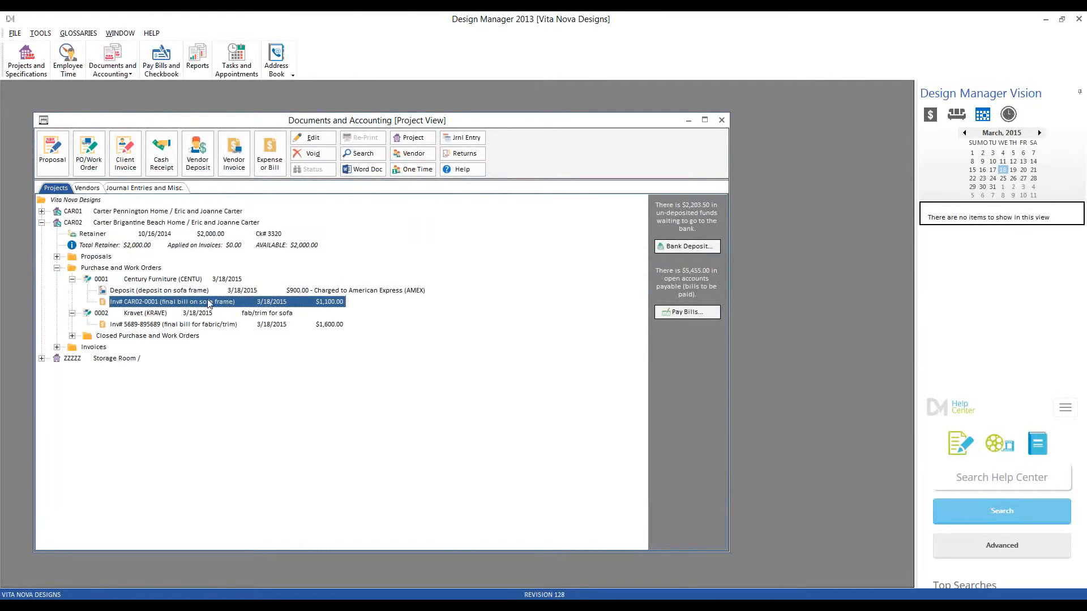
mouse_move(291, 331)
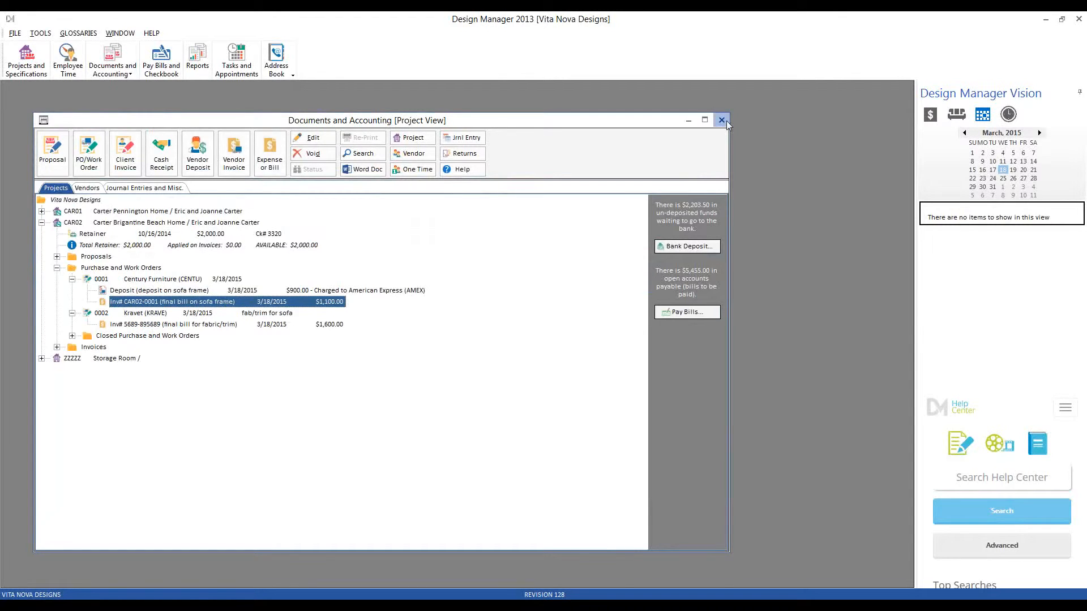
left_click(722, 120)
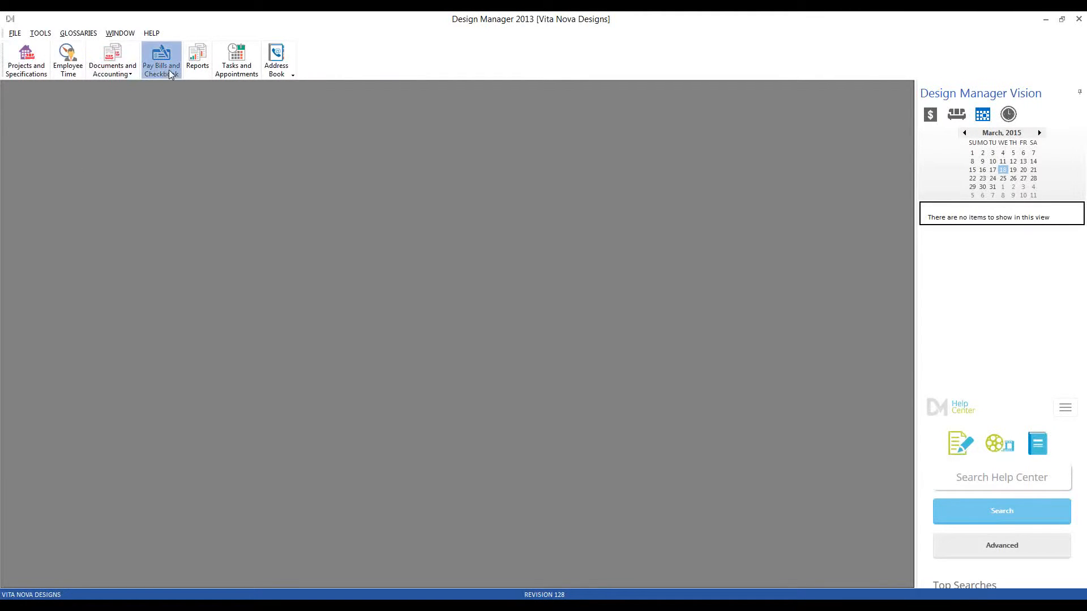
Tag the Century Furniture and Kravet bills for payment and start a check run for their $2,700 total.
left_click(161, 59)
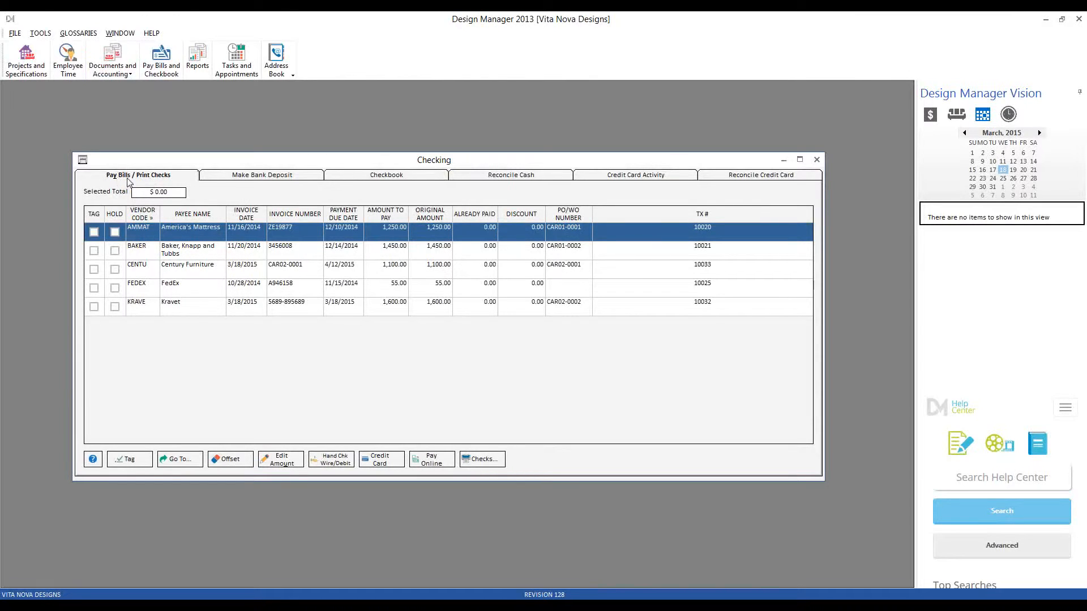
mouse_move(349, 370)
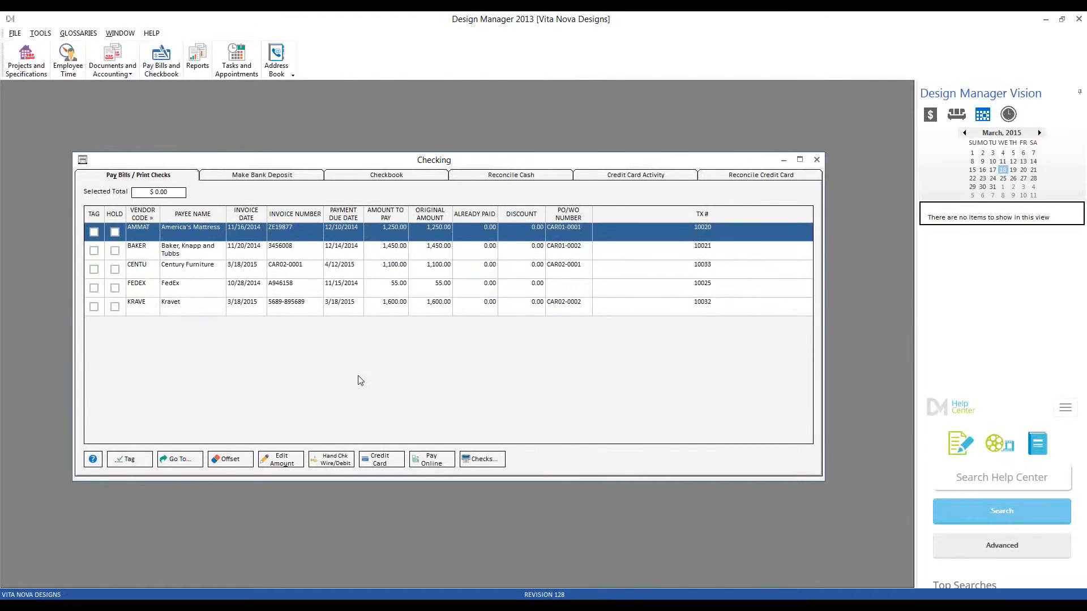
mouse_move(387, 369)
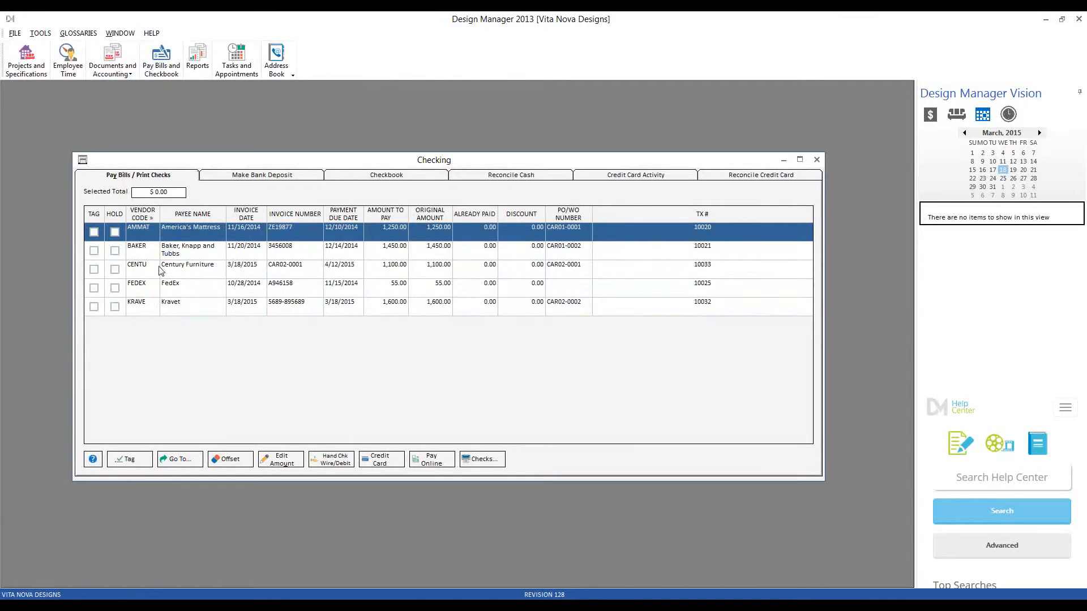
left_click(201, 269)
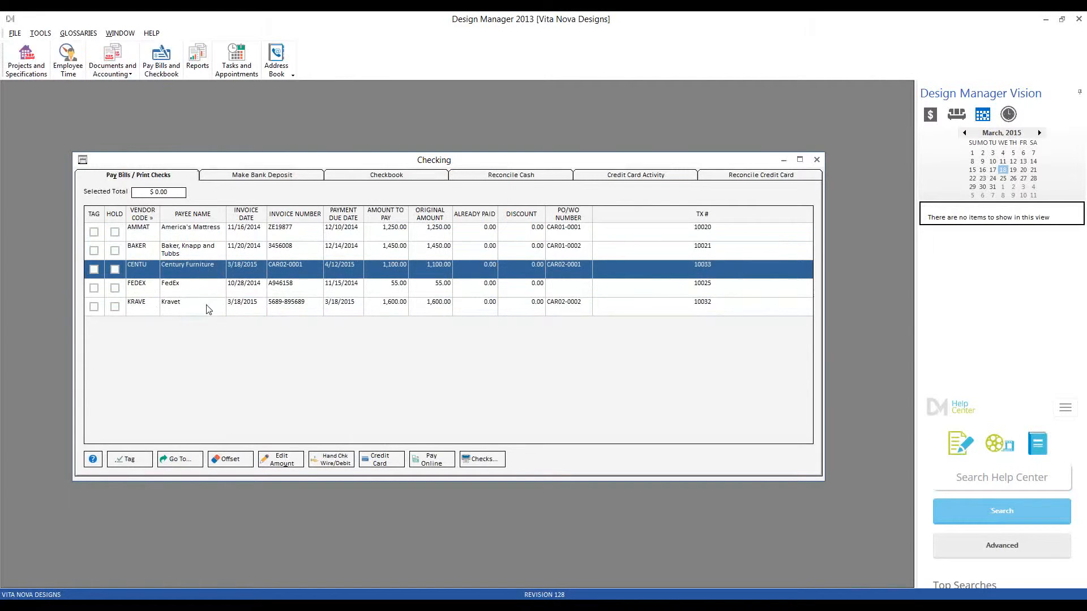
left_click(342, 301)
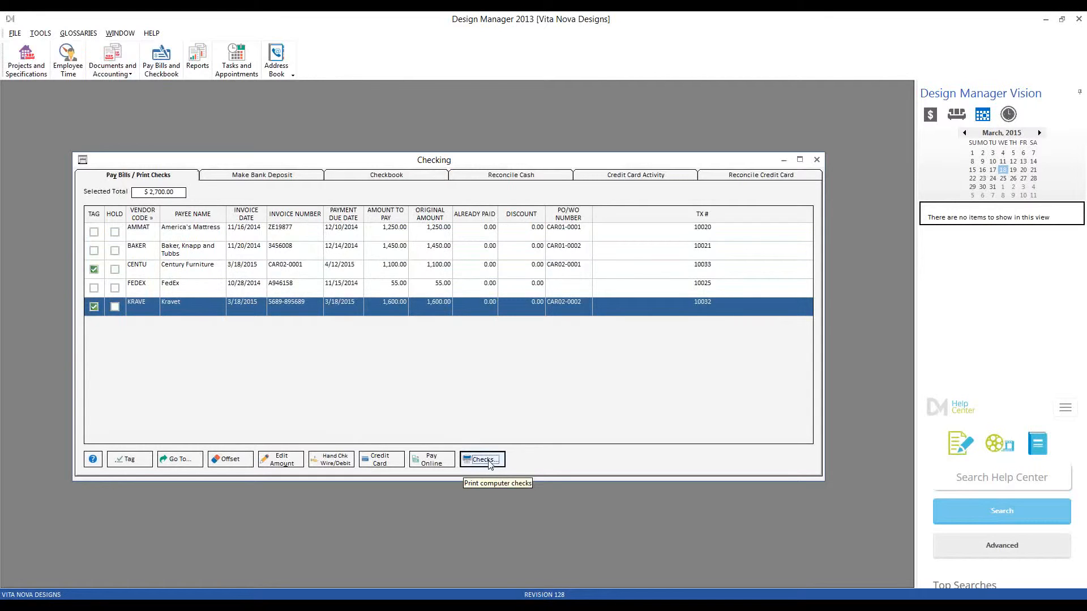
left_click(482, 458)
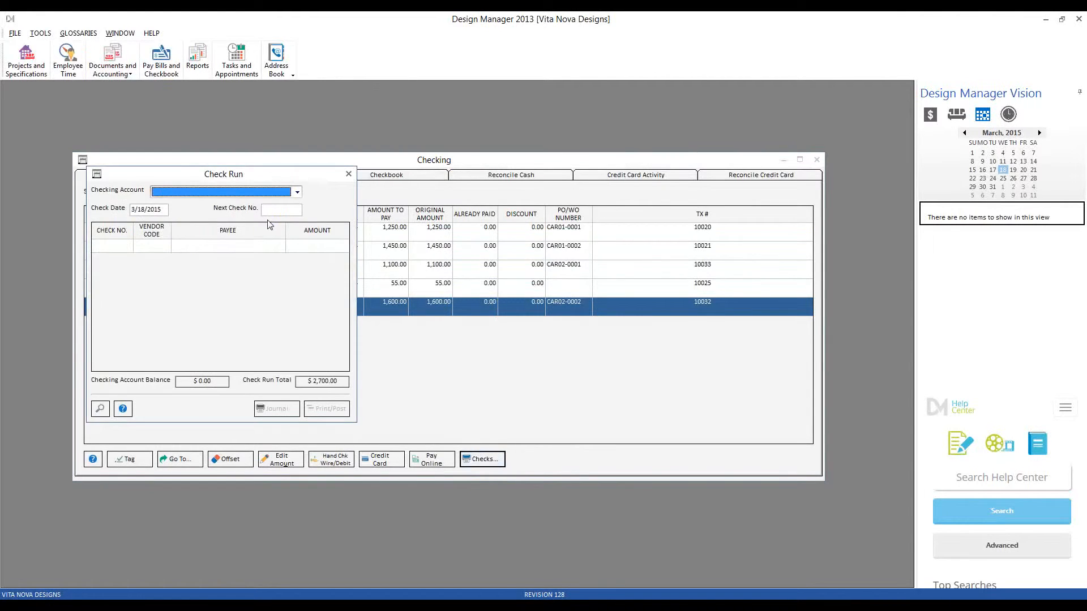
mouse_move(272, 176)
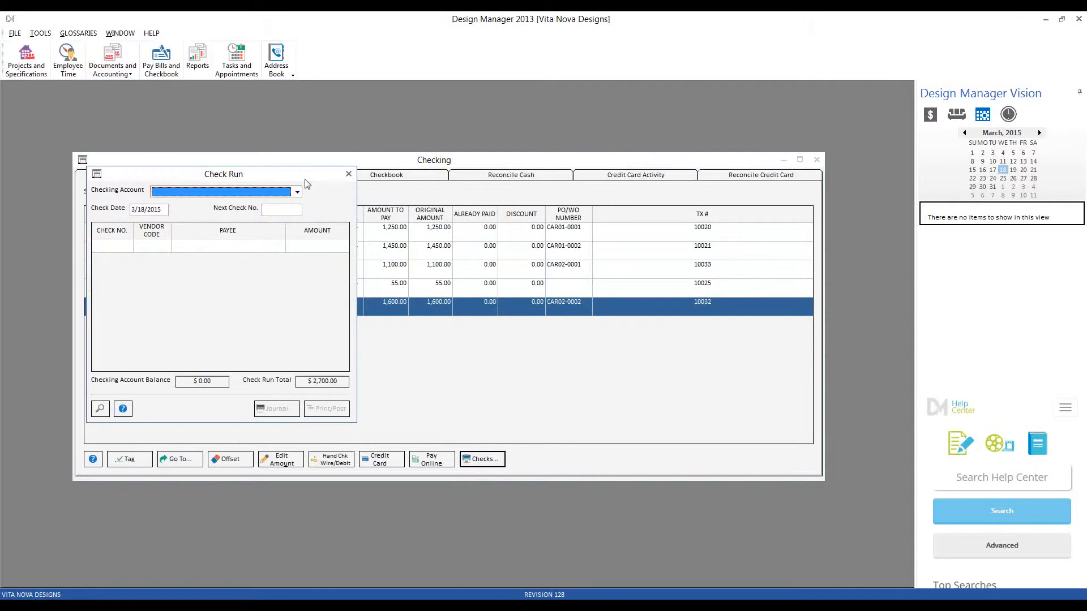
Draw checks 10008 and 10009 on account 10010 Cash - Checking and print/post them.
left_click(297, 192)
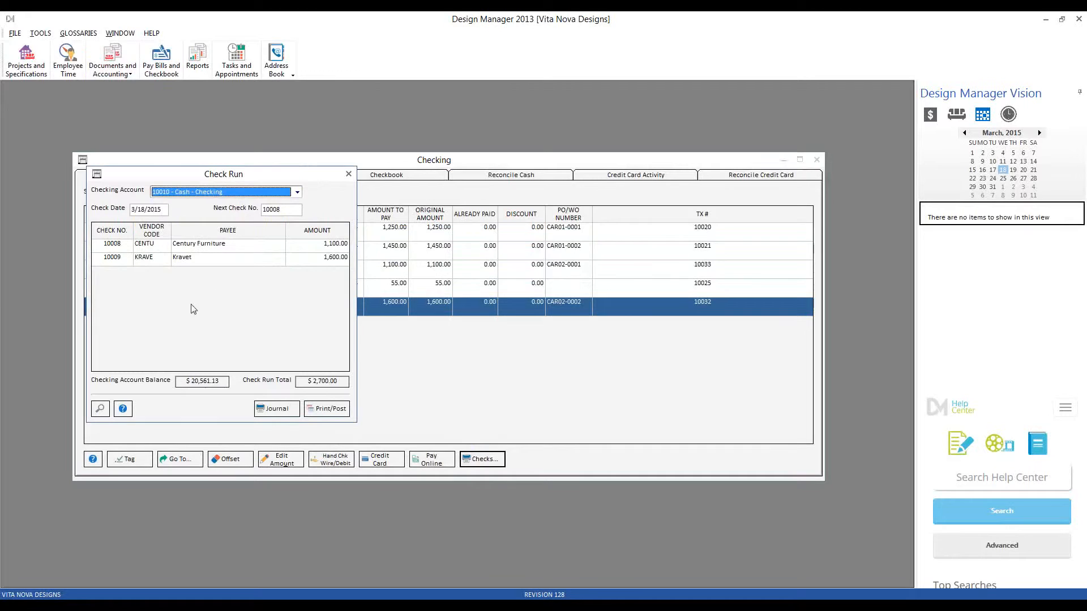
mouse_move(115, 236)
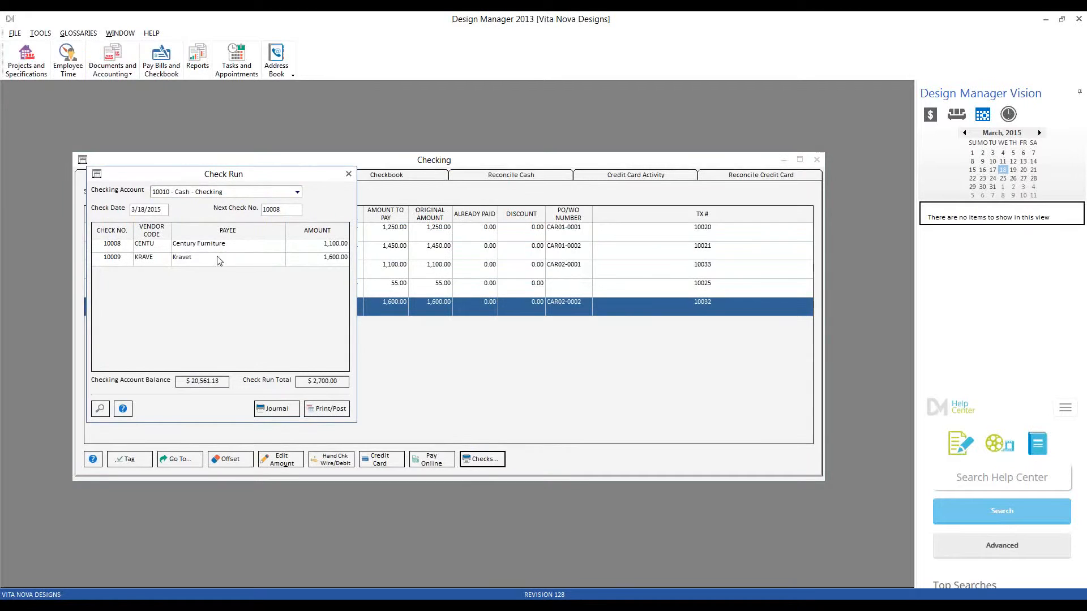
mouse_move(267, 262)
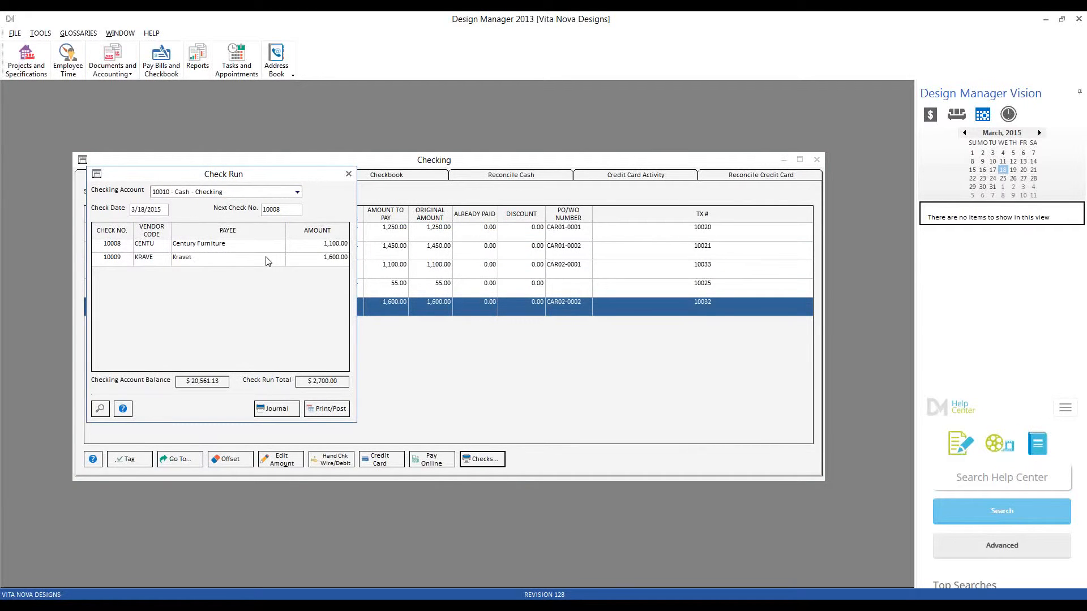
mouse_move(290, 351)
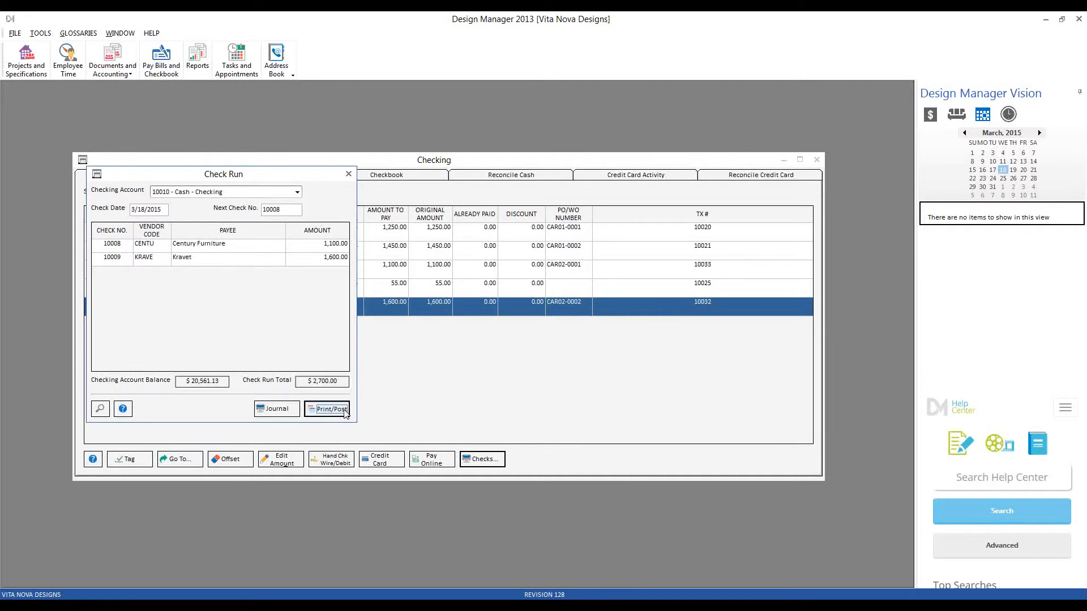
left_click(331, 408)
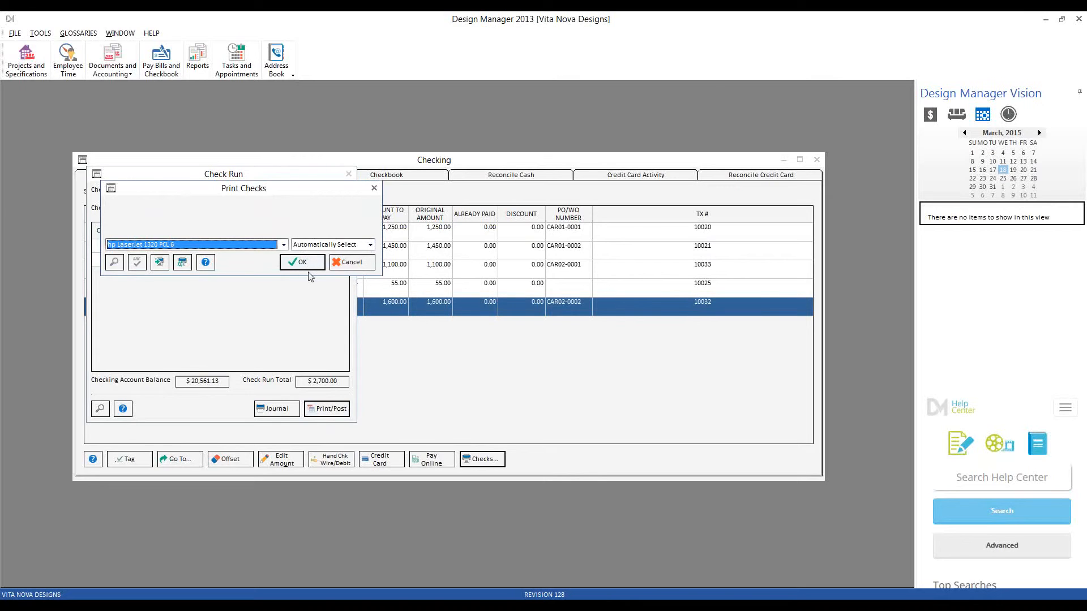
Confirm printing and page through the preview: check 10008 Century $1,100, check 10009 Kravet $1,600.
left_click(301, 261)
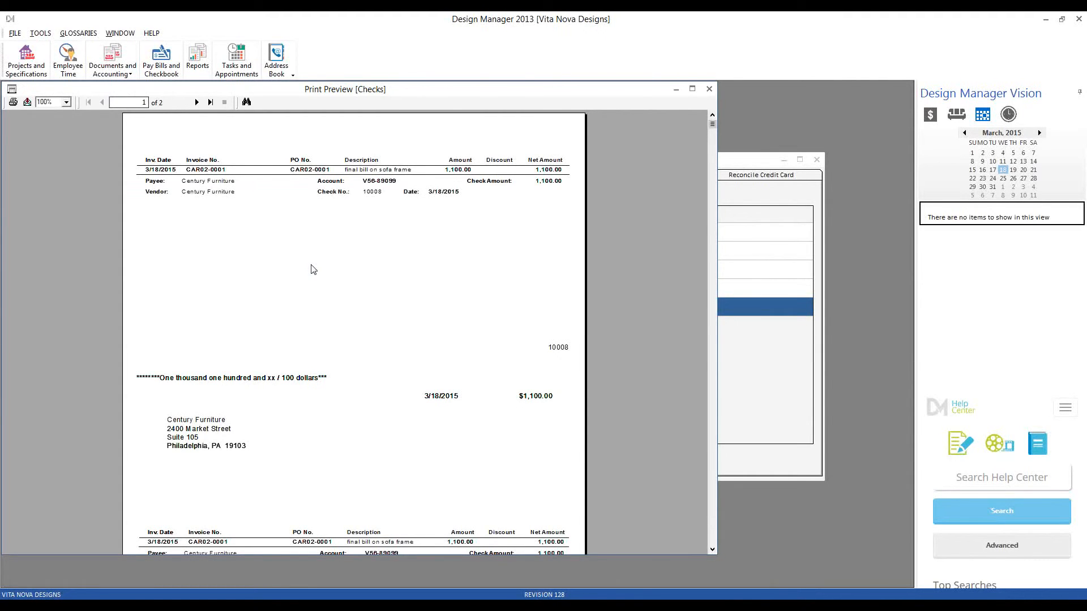
mouse_move(316, 290)
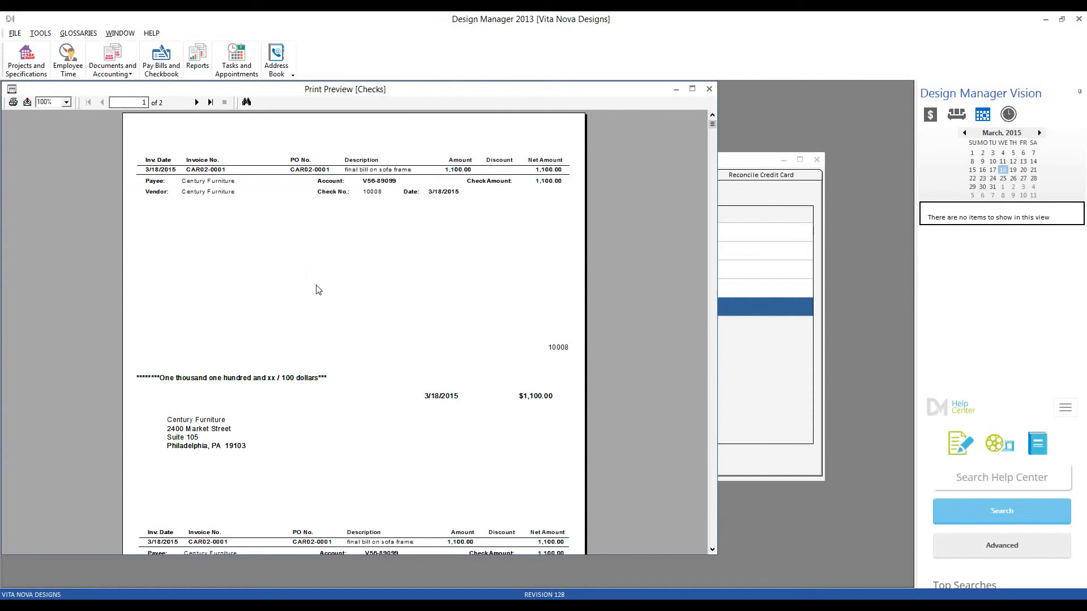
mouse_move(207, 329)
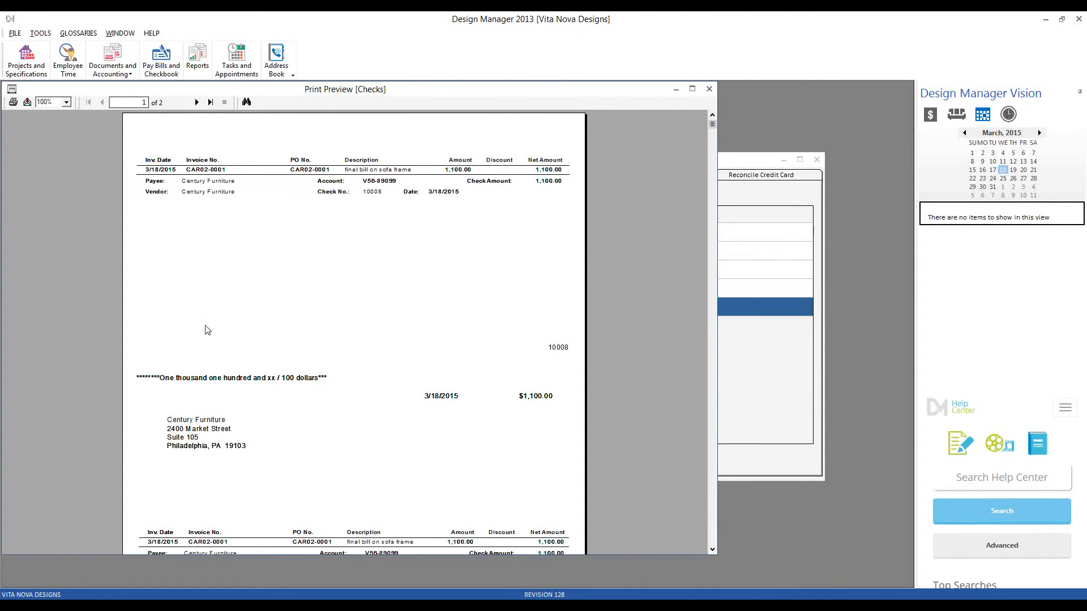
mouse_move(317, 485)
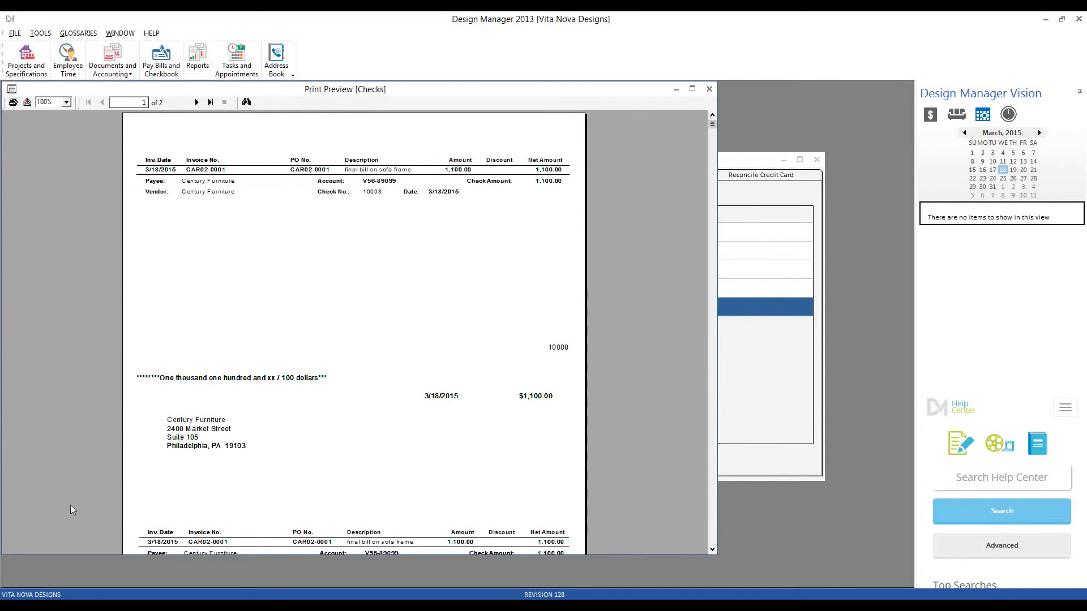
scroll("down", 3)
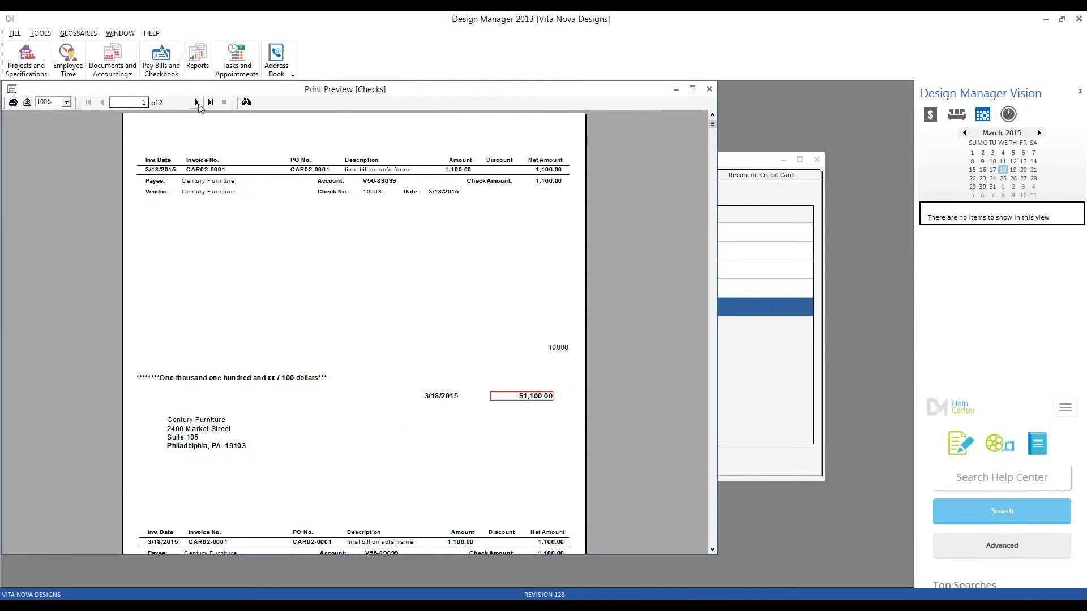
left_click(195, 102)
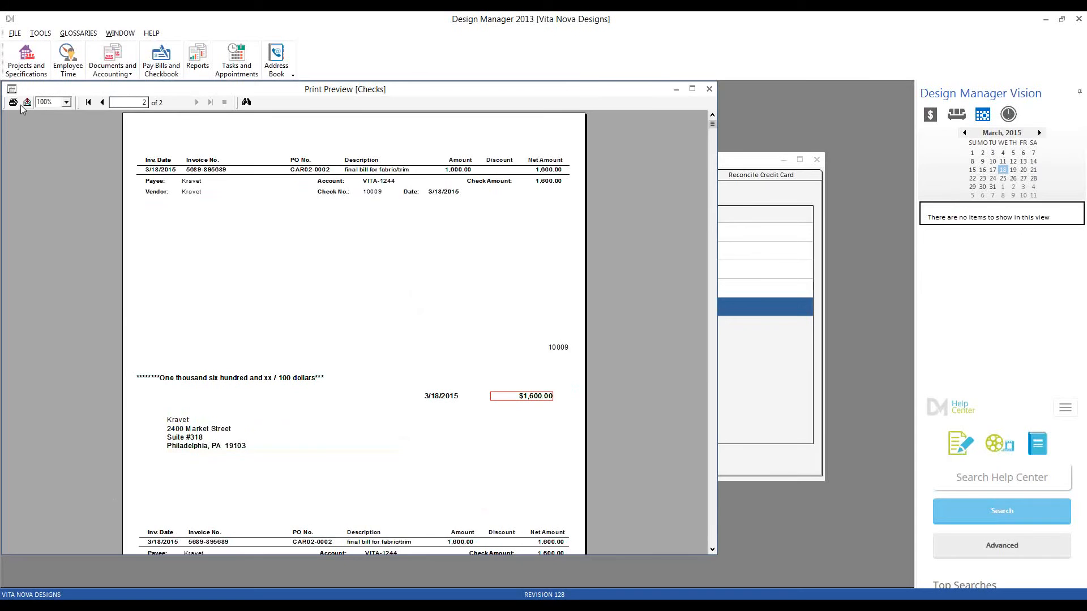
mouse_move(13, 102)
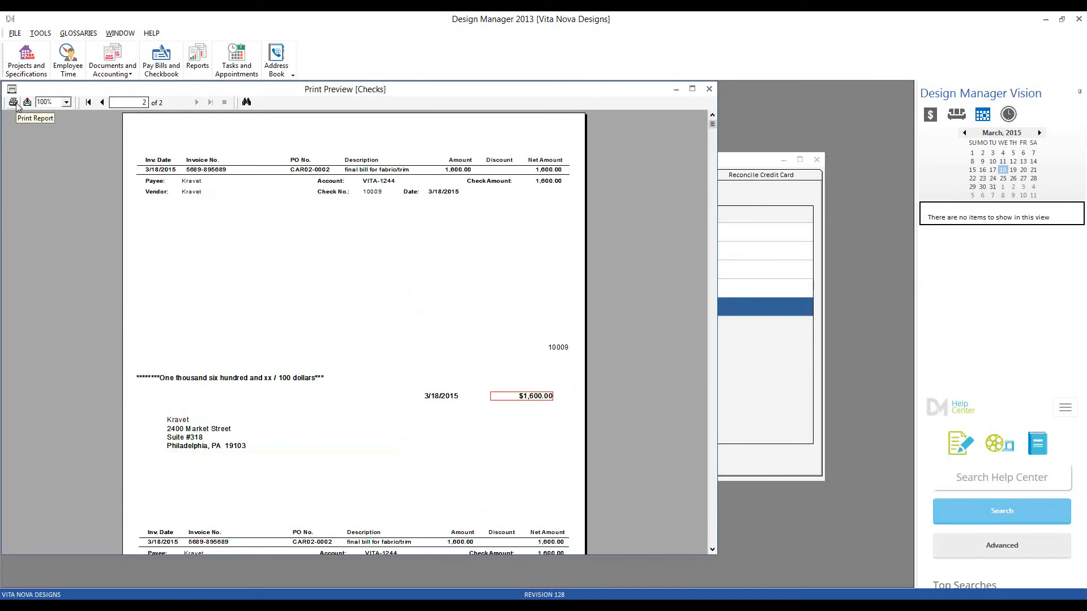
mouse_move(138, 60)
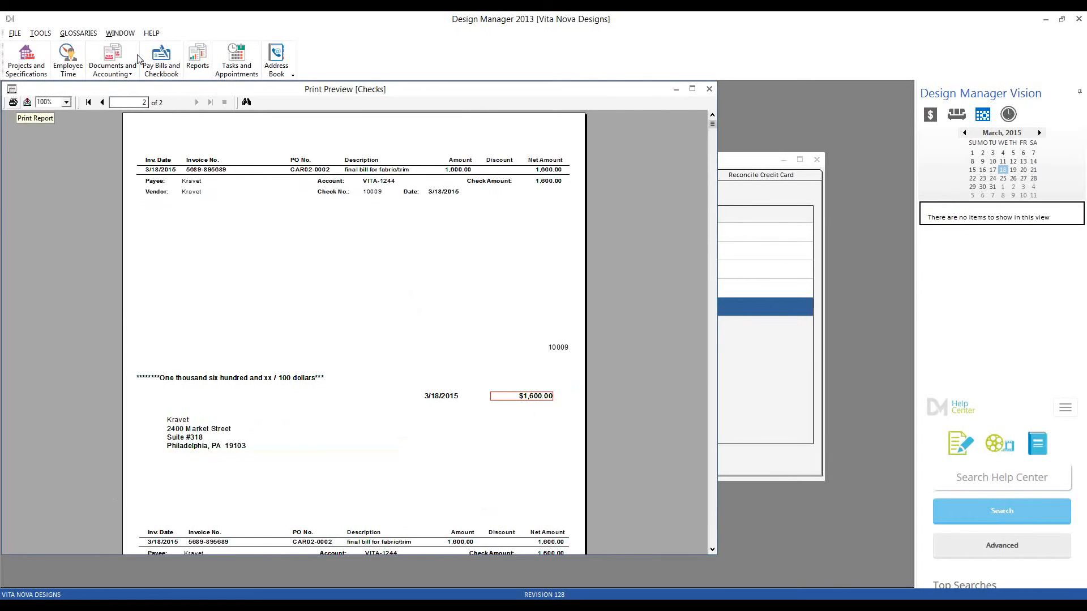
mouse_move(283, 246)
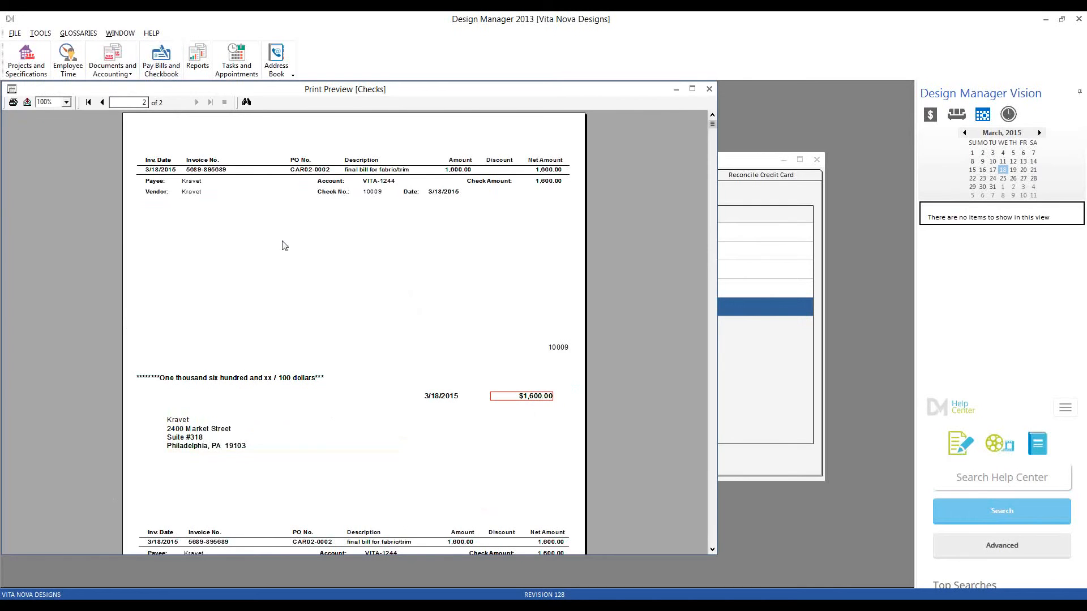
mouse_move(512, 182)
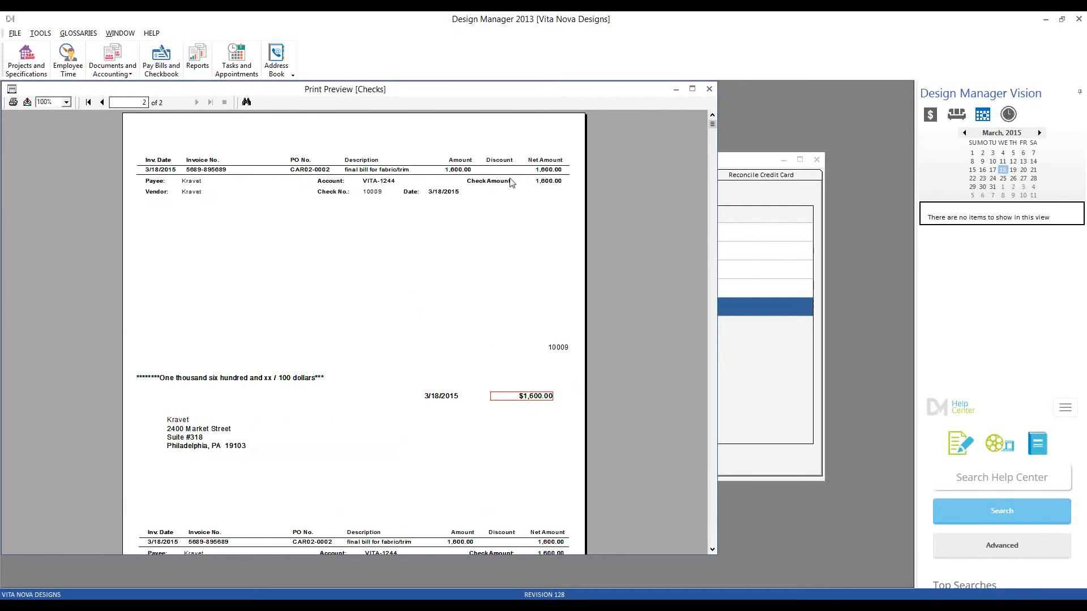
mouse_move(464, 251)
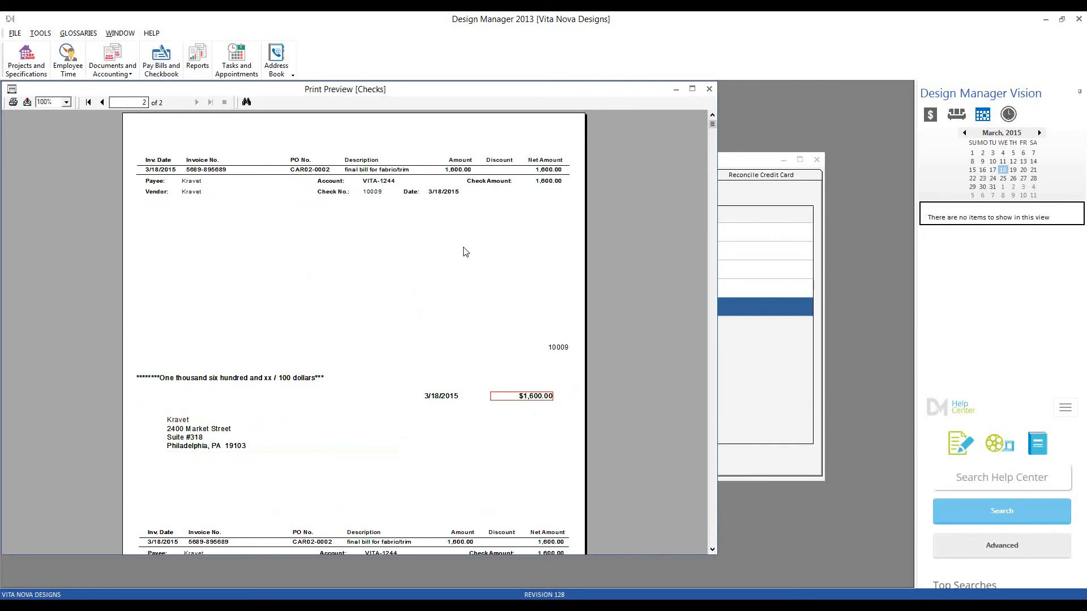
mouse_move(587, 214)
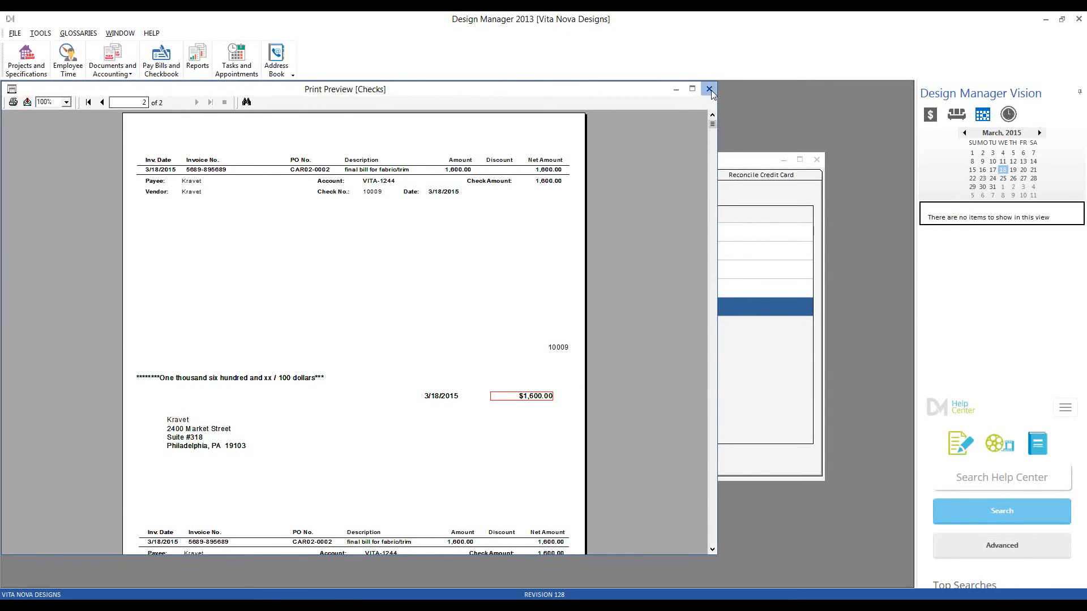
Close the preview and accept the check run, clearing Century and Kravet from unpaid bills.
left_click(708, 88)
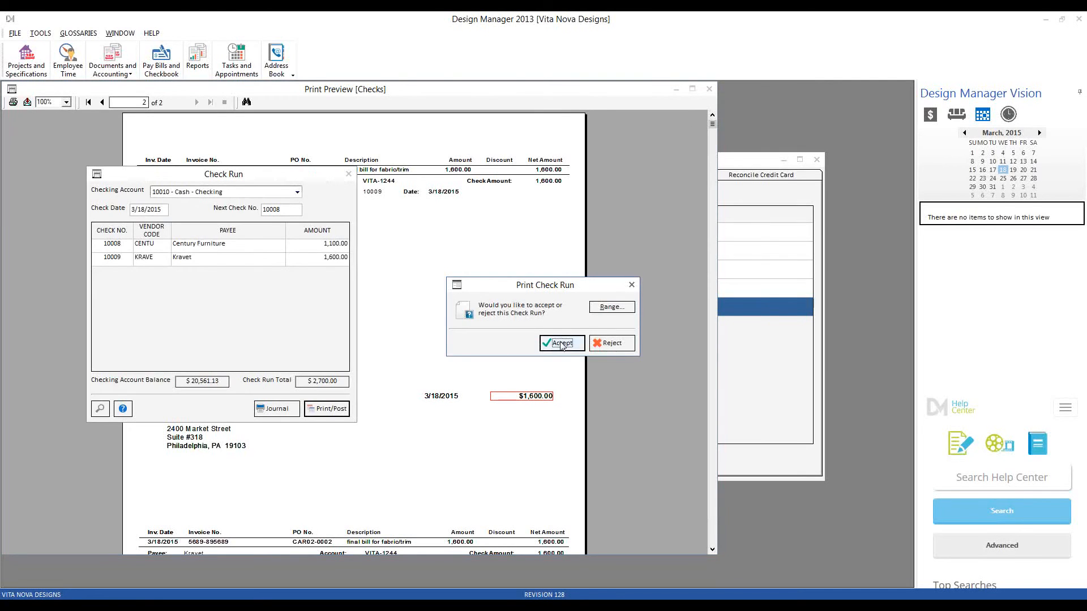
left_click(561, 343)
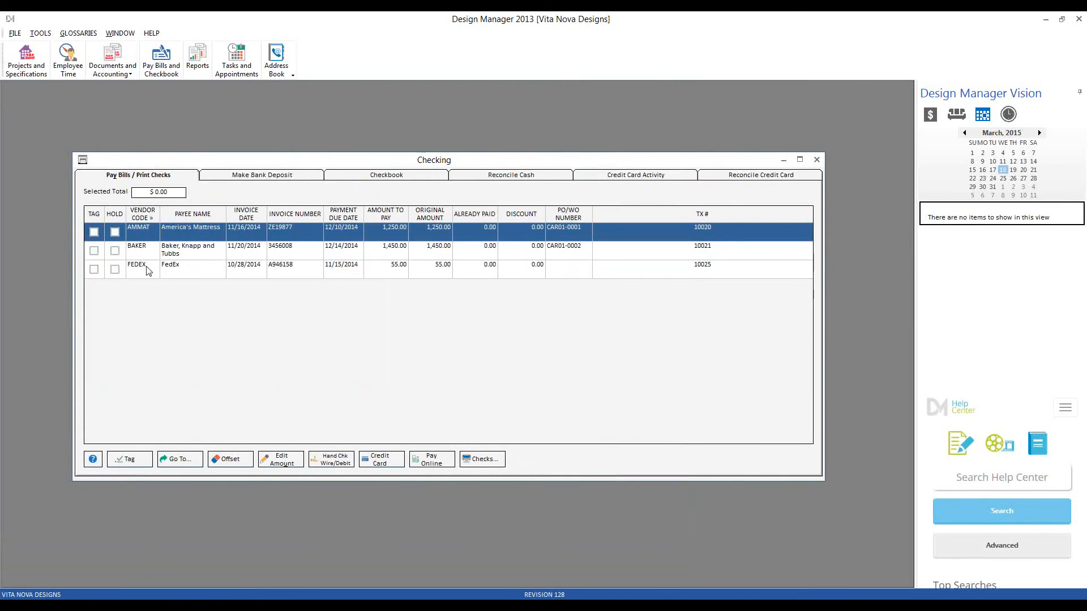
mouse_move(269, 194)
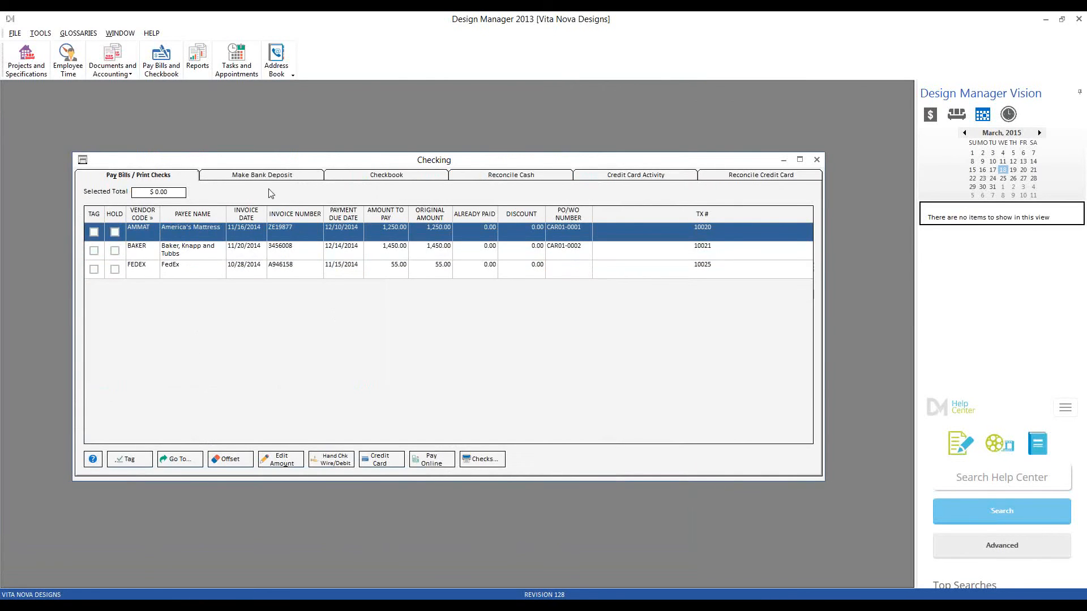
Show the 10010 Cash - Checking register listing checks 10008 and 10009, balance 17,861.13.
left_click(386, 174)
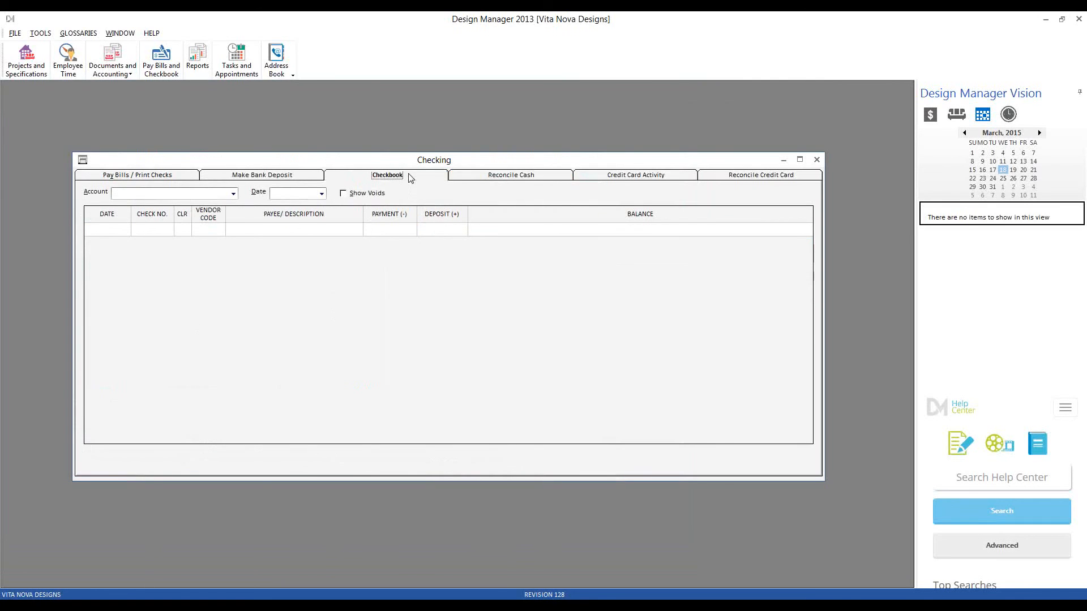
left_click(173, 192)
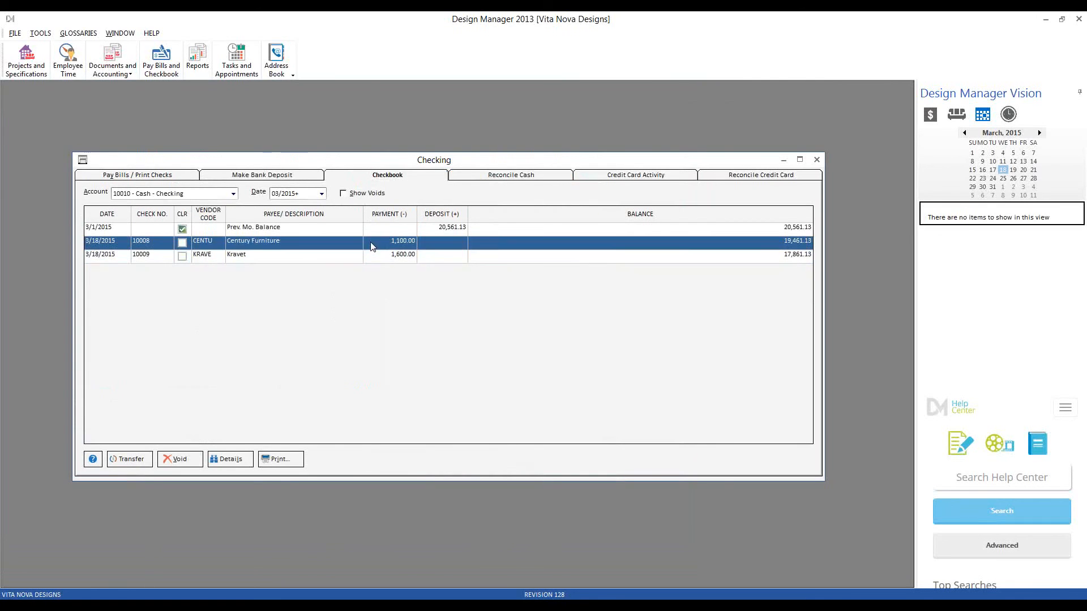
mouse_move(464, 332)
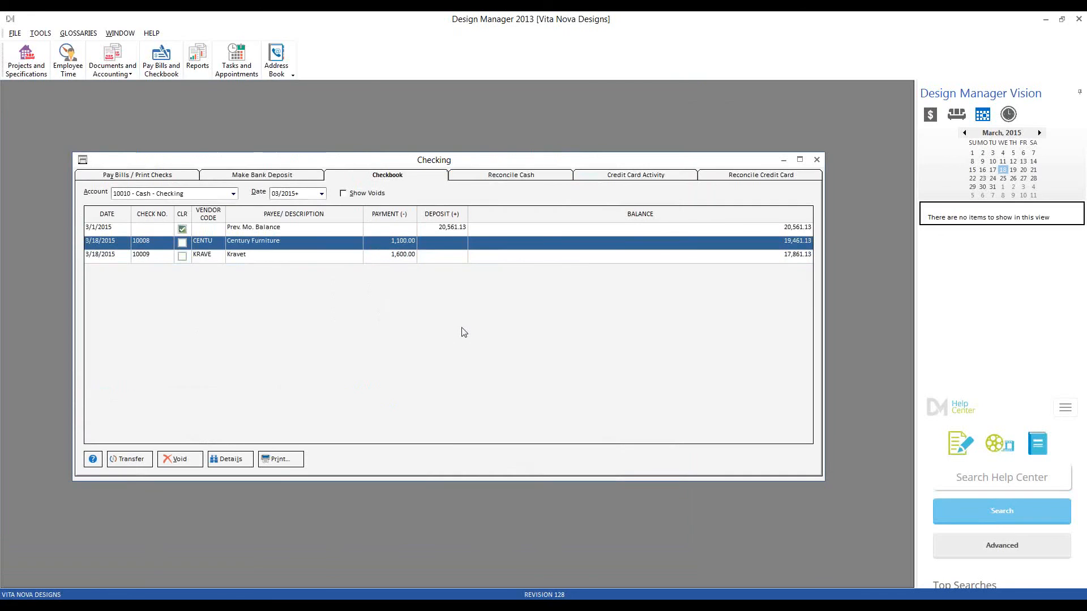